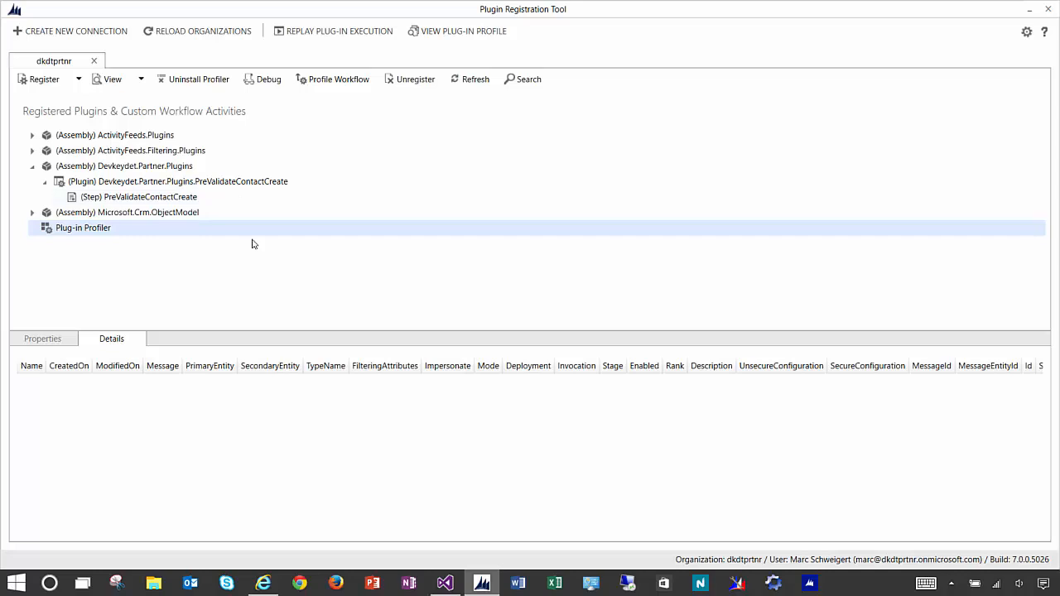
mouse_move(141, 73)
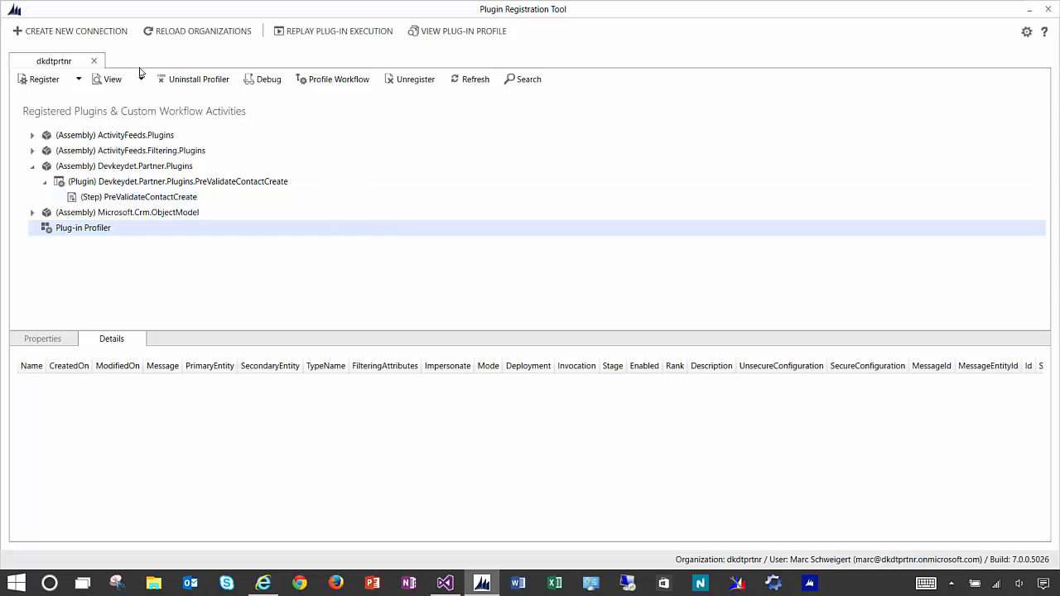
Switch from the Plugin Registration Tool to the browser with Dynamics CRM
click(77, 30)
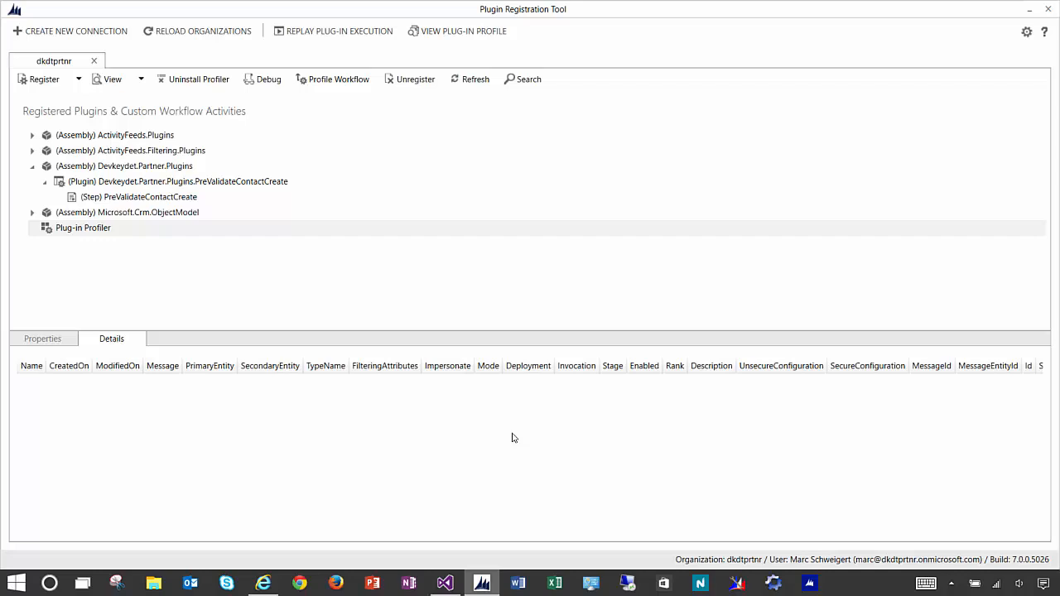
mouse_move(308, 272)
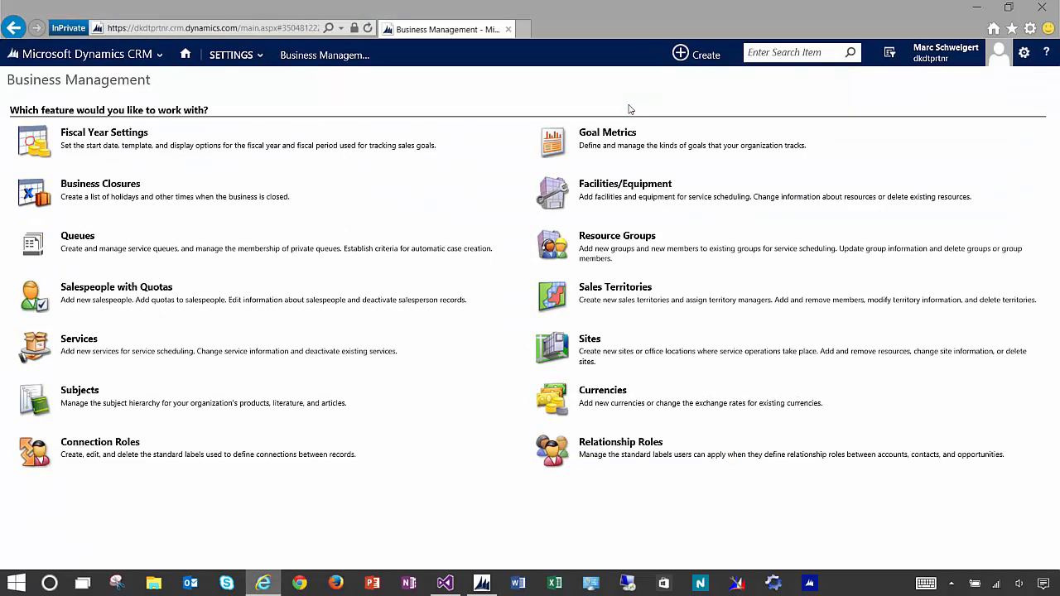
View All Solutions under Settings > Customizations, showing Plug-in Profiler, then head to Sales > Contacts
click(230, 53)
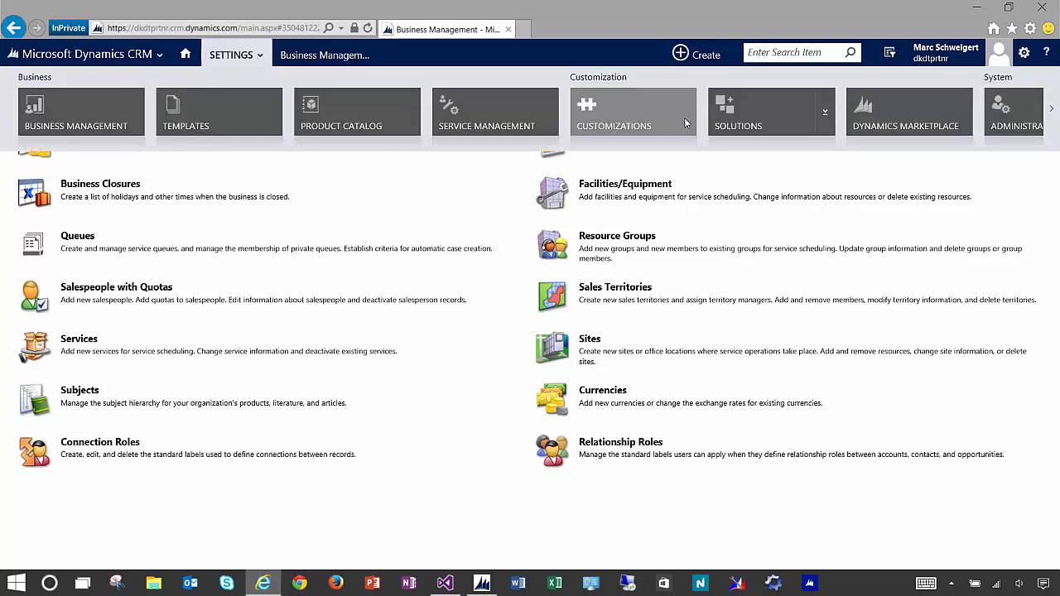
click(632, 113)
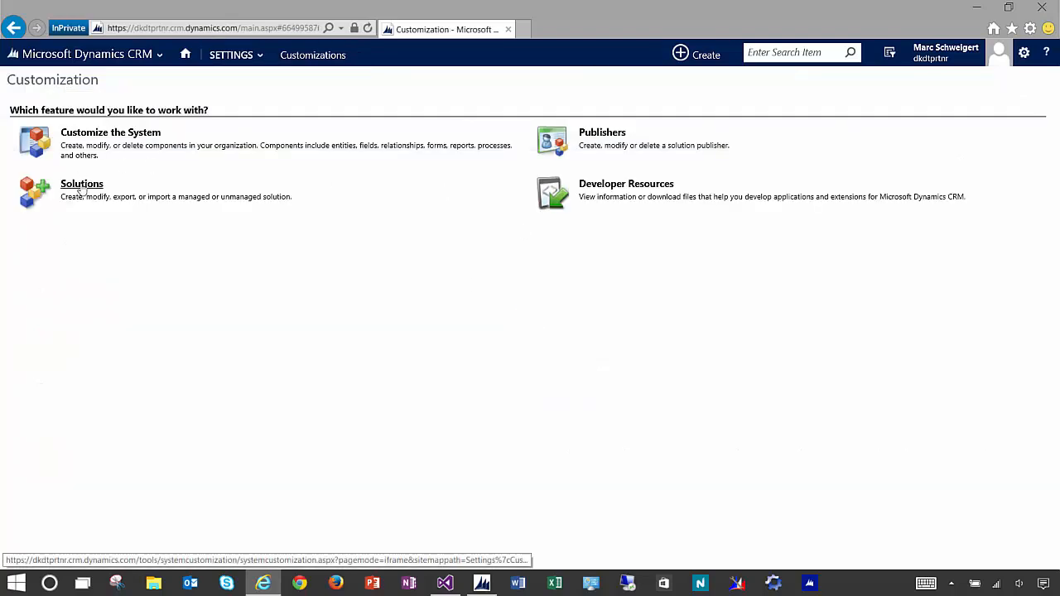
click(83, 182)
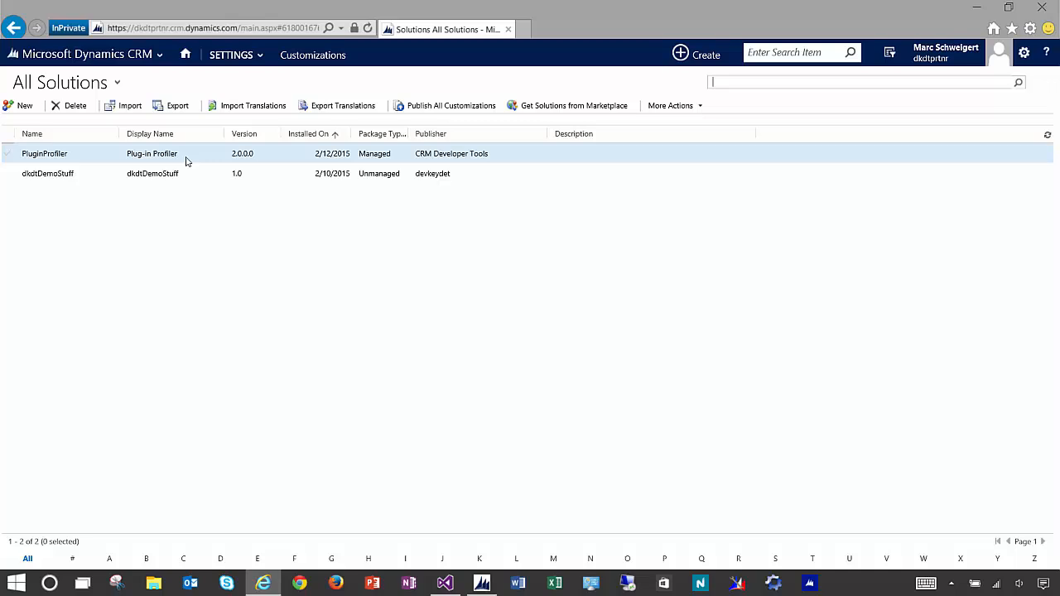
click(186, 53)
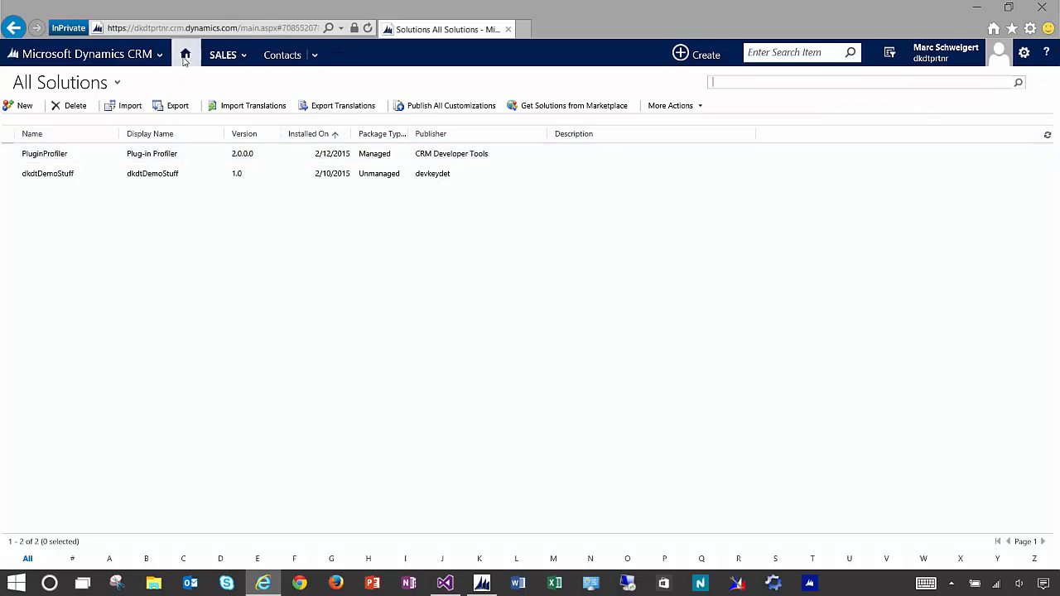
Return to Plugin Registration Tool and select the PreValidateContactCreate step
click(480, 583)
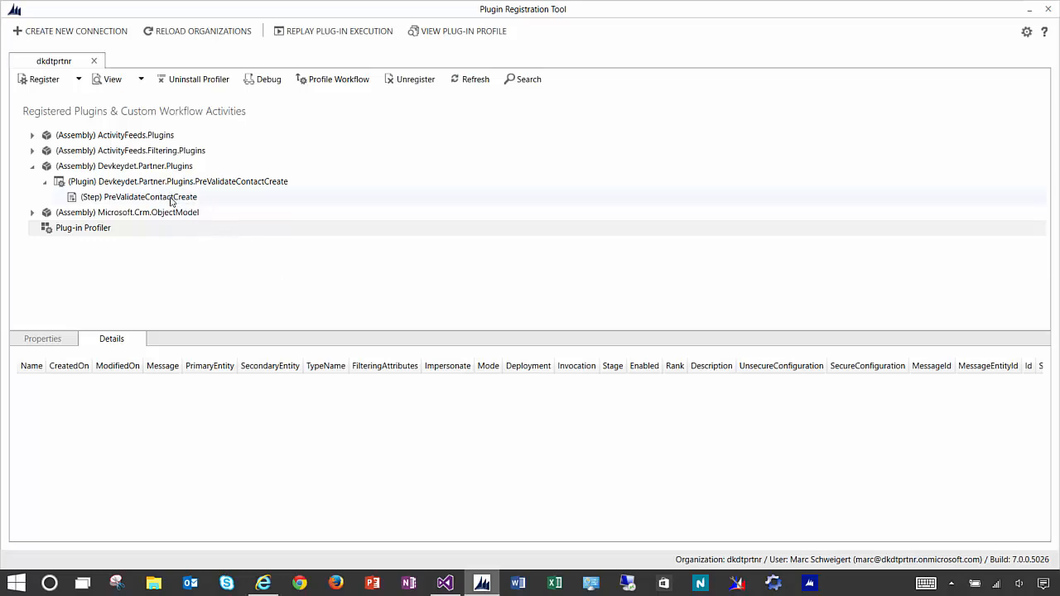
click(139, 195)
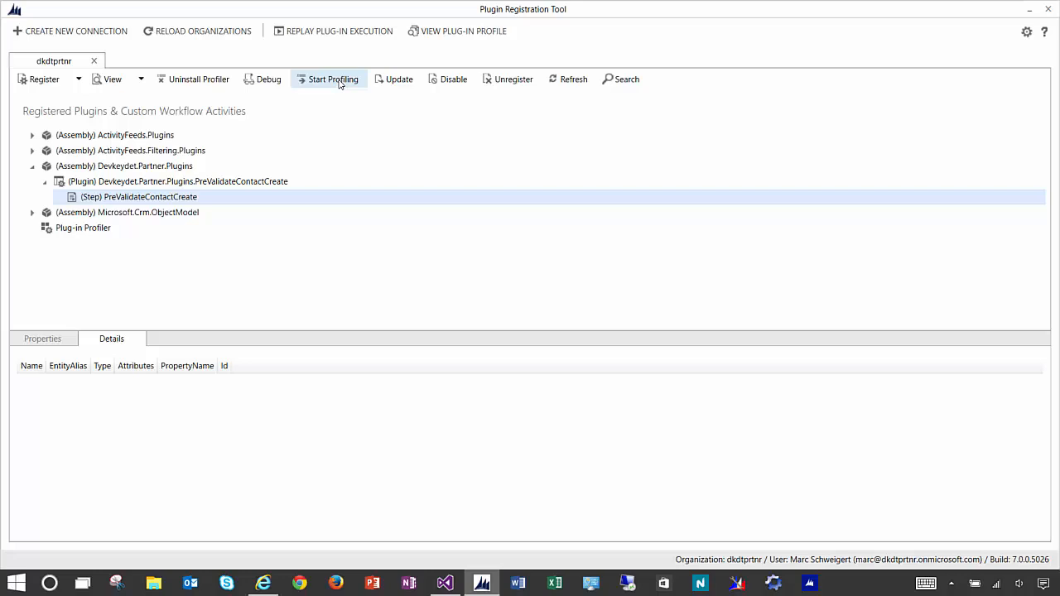
In Profiler Settings choose Persist to Entity and limit executions to a maximum of 1
click(332, 79)
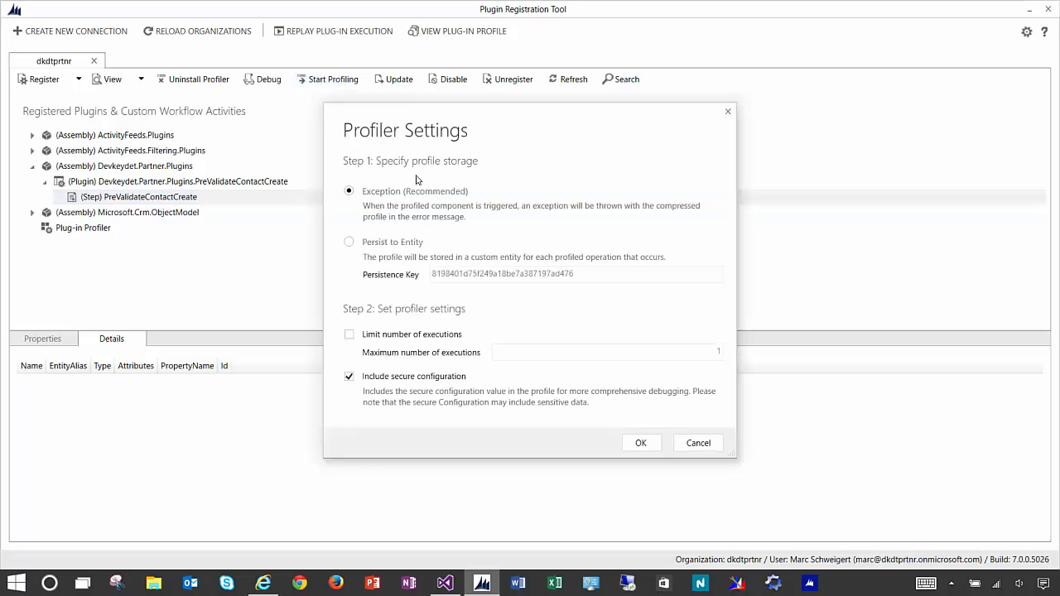
click(348, 241)
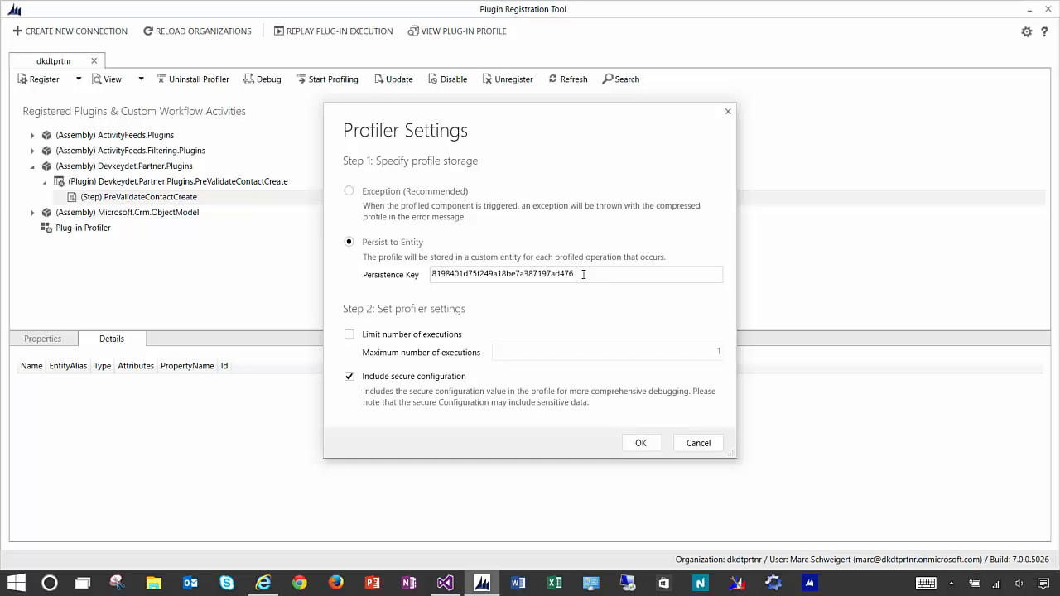
mouse_move(441, 356)
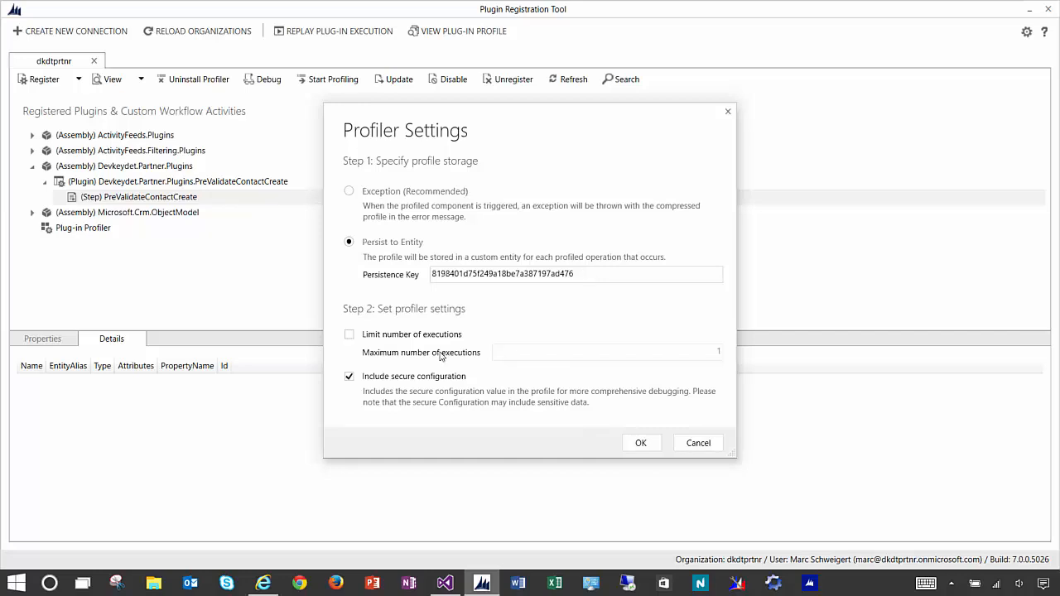
click(348, 335)
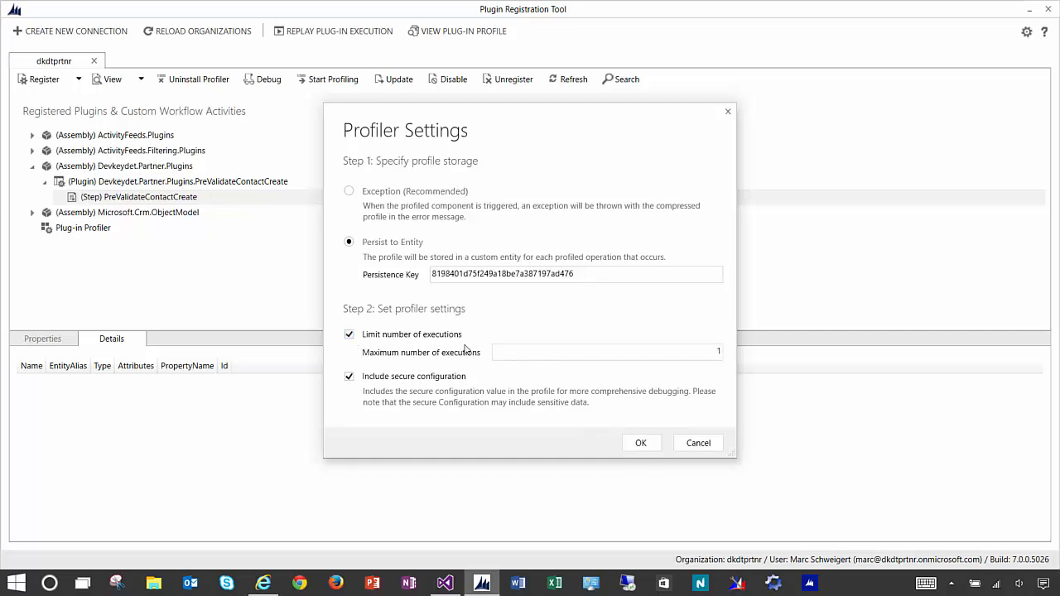
mouse_move(534, 356)
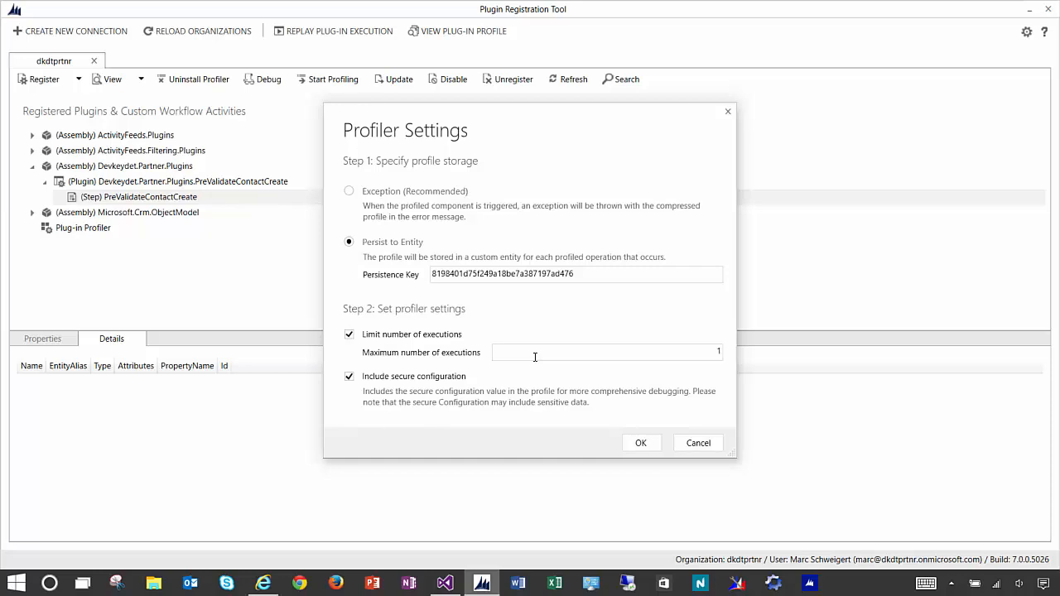
mouse_move(616, 404)
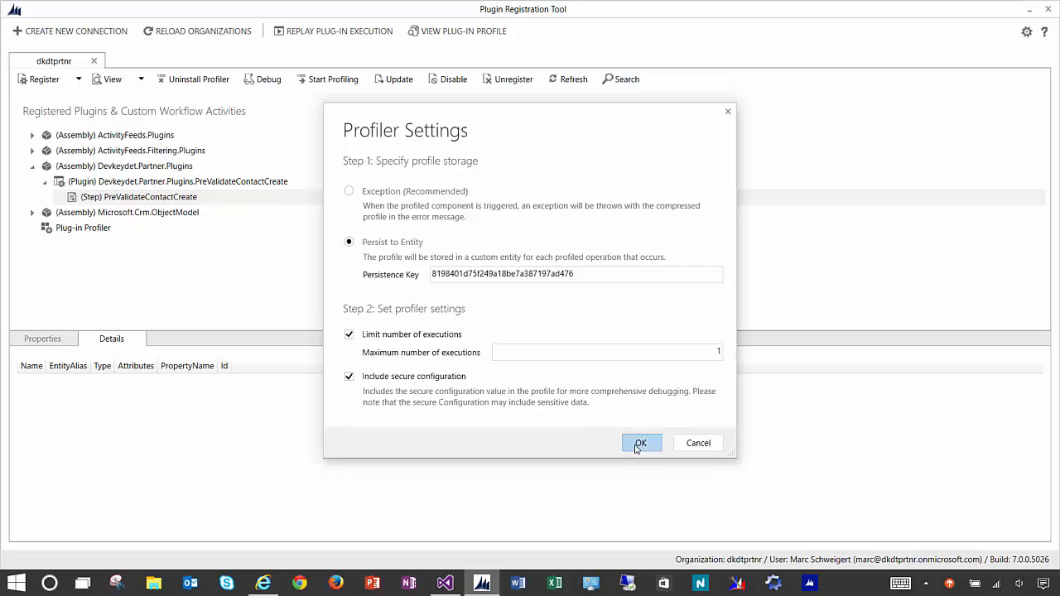
Confirm Profiler Settings so the PreValidateContactCreate step shows (Profiled)
click(641, 444)
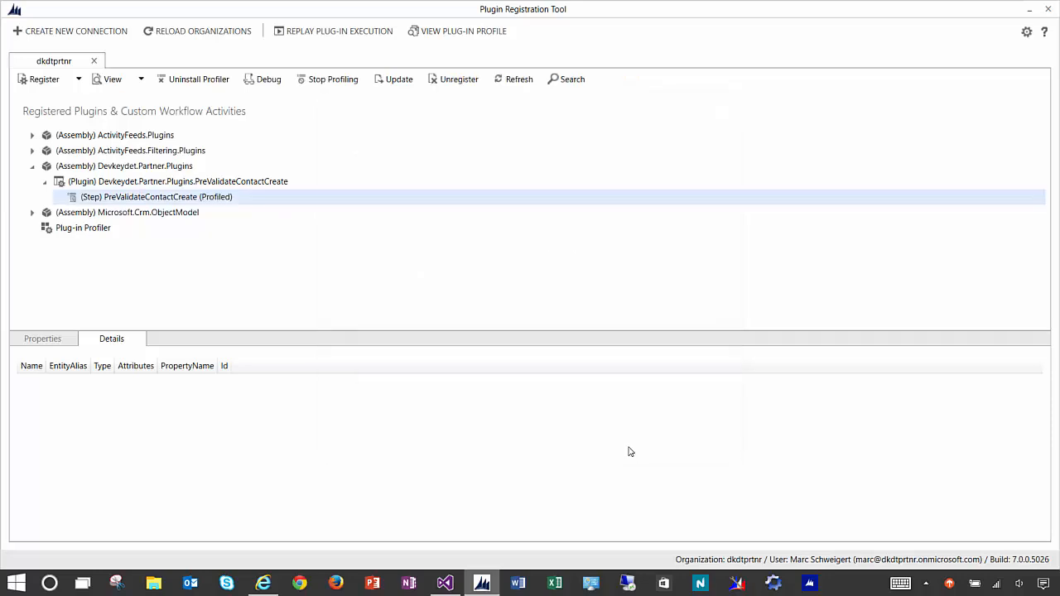
mouse_move(623, 452)
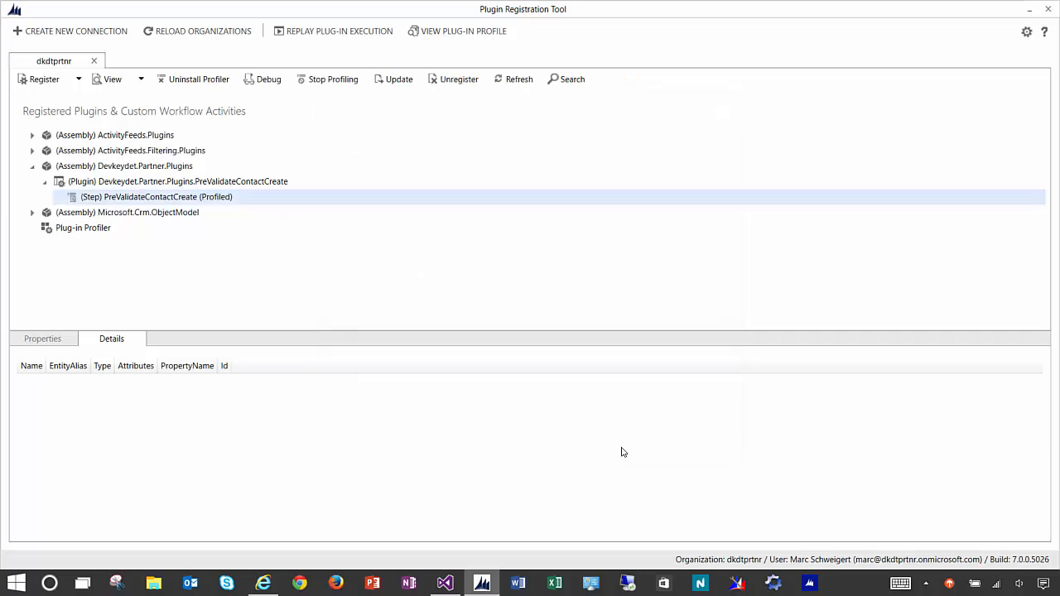
mouse_move(430, 457)
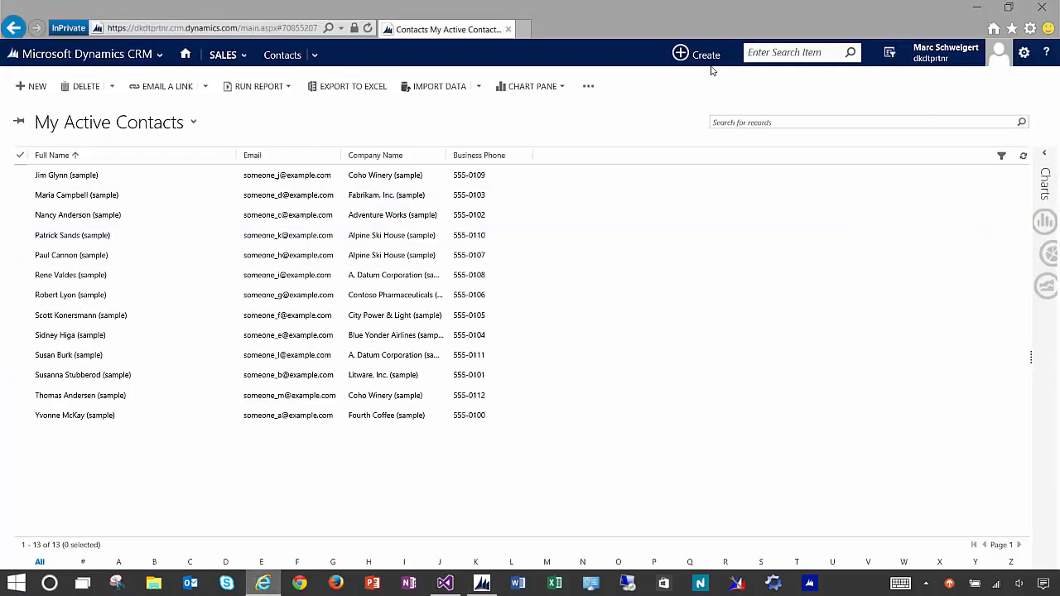
Quick-create a contact Debug Test, save it, dismiss the notification and return to Plugin Registration Tool
click(695, 53)
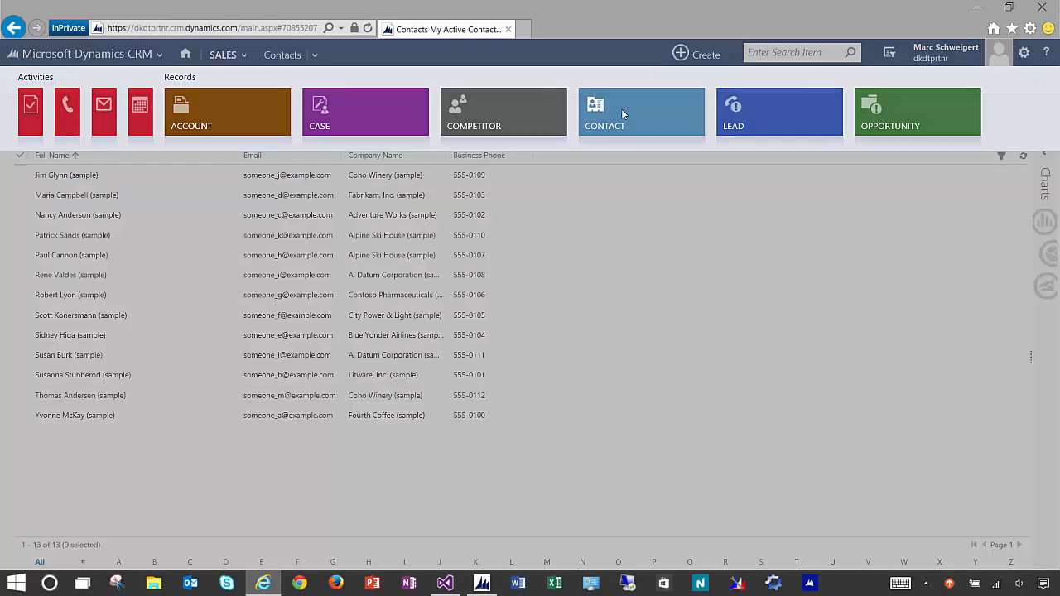
click(641, 113)
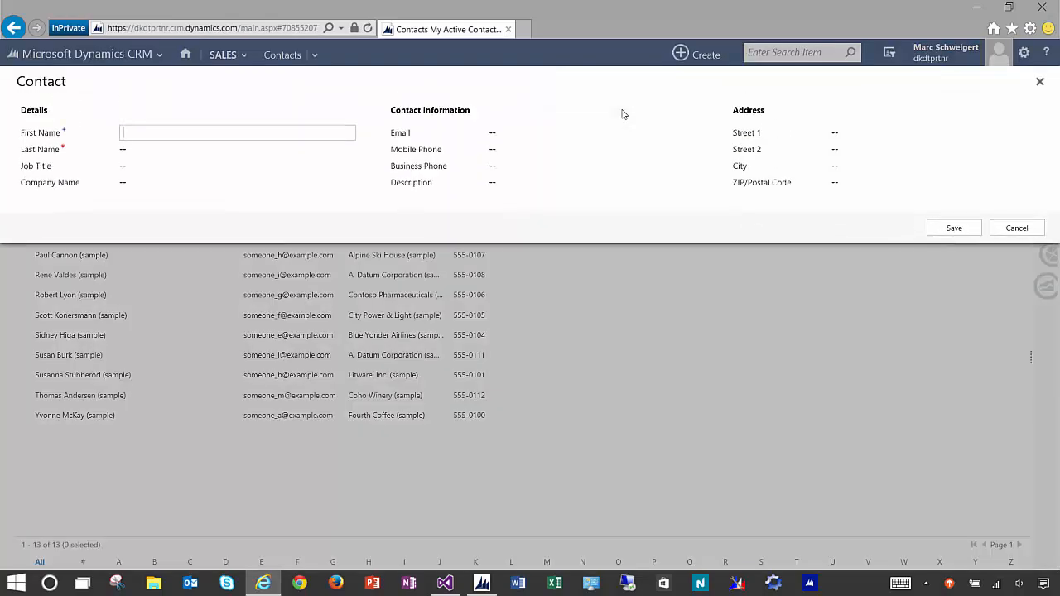
text(Debug)
click(237, 149)
text(Te)
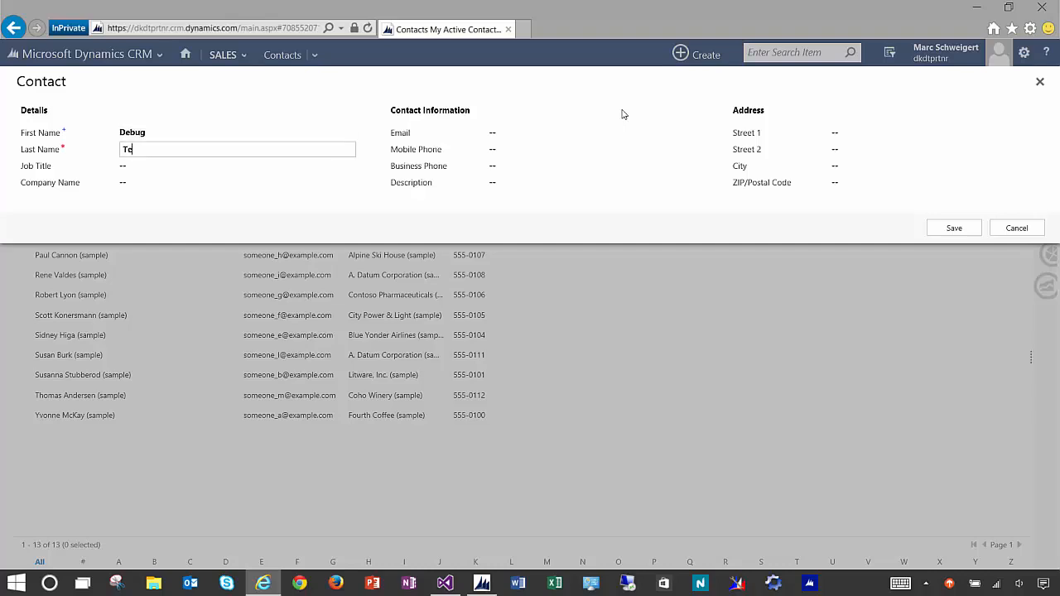
click(954, 228)
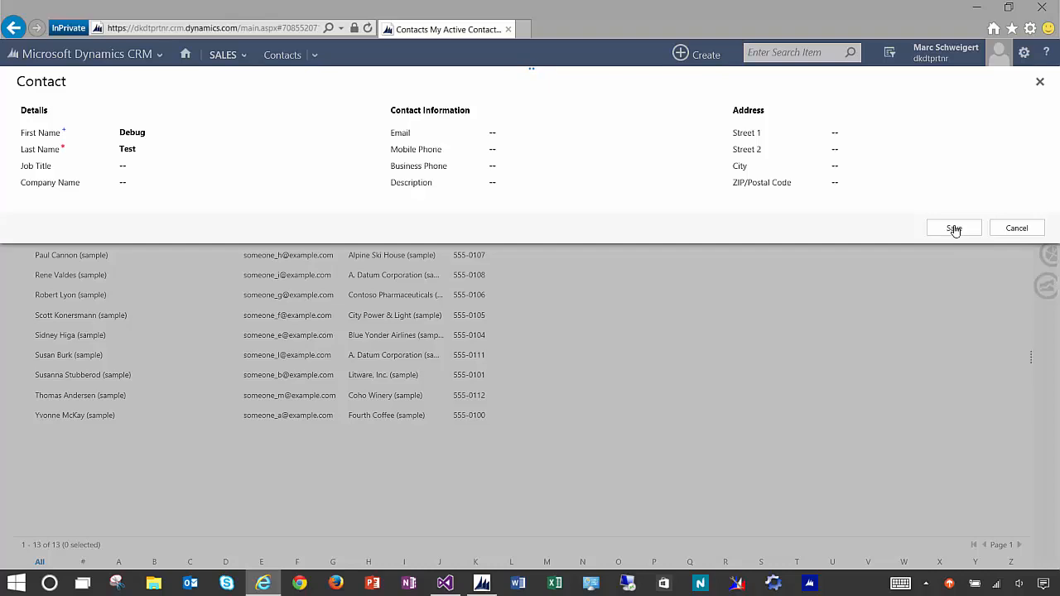
click(954, 229)
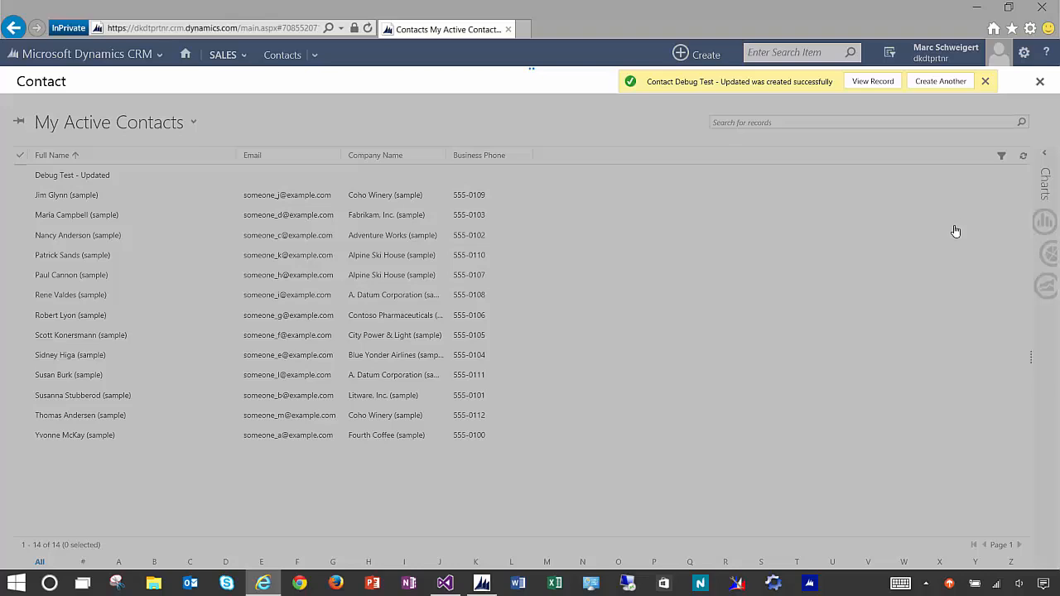
click(1023, 156)
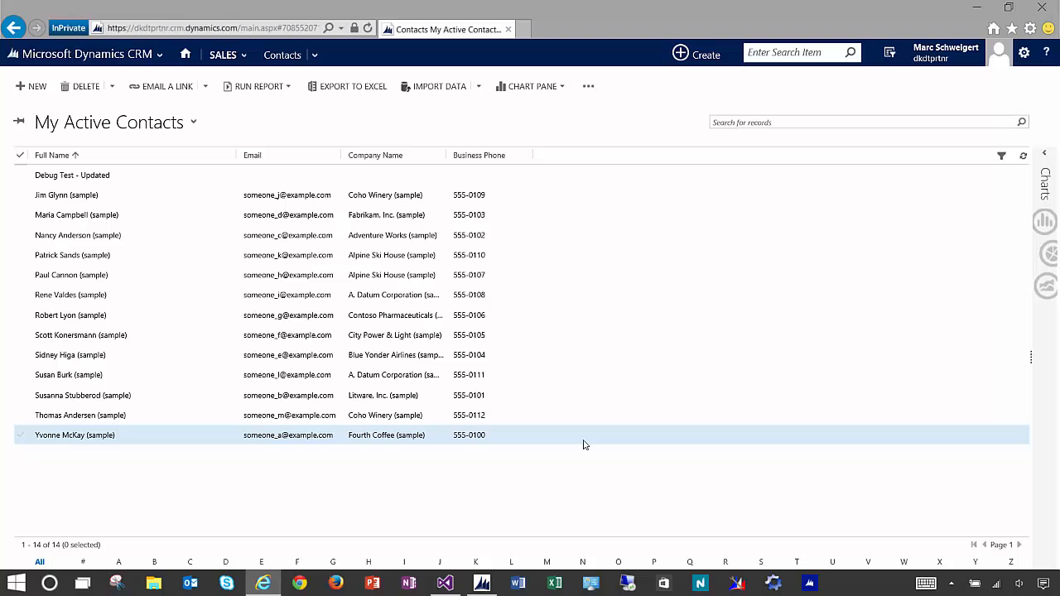
click(480, 583)
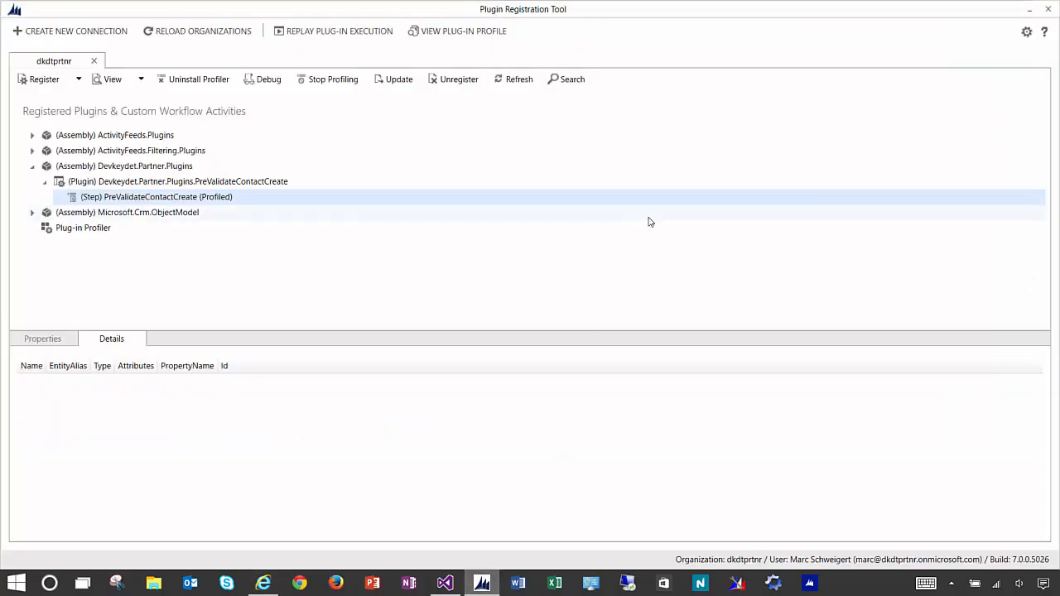
mouse_move(330, 101)
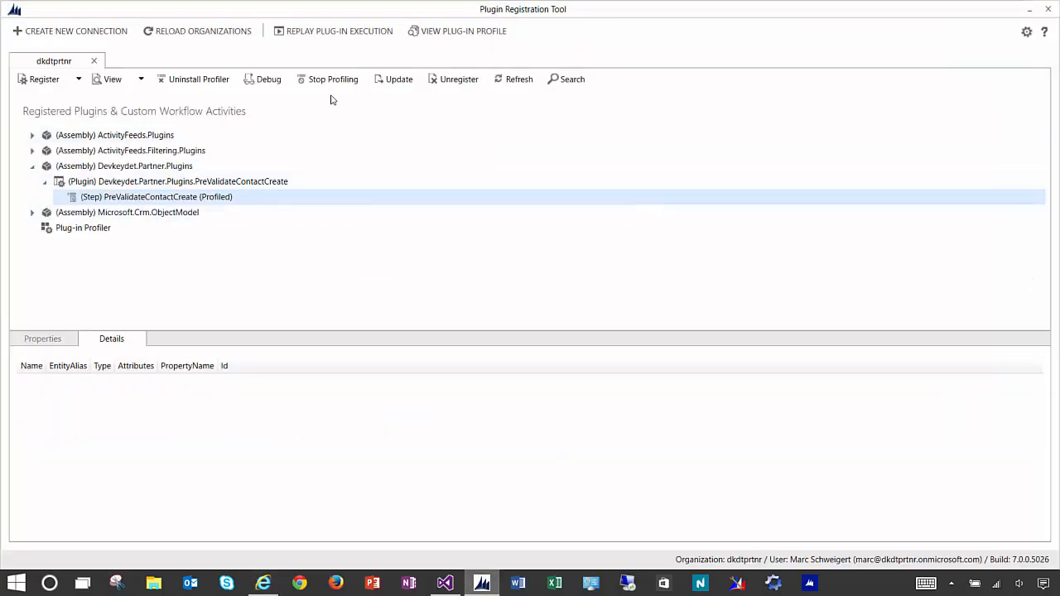
mouse_move(255, 117)
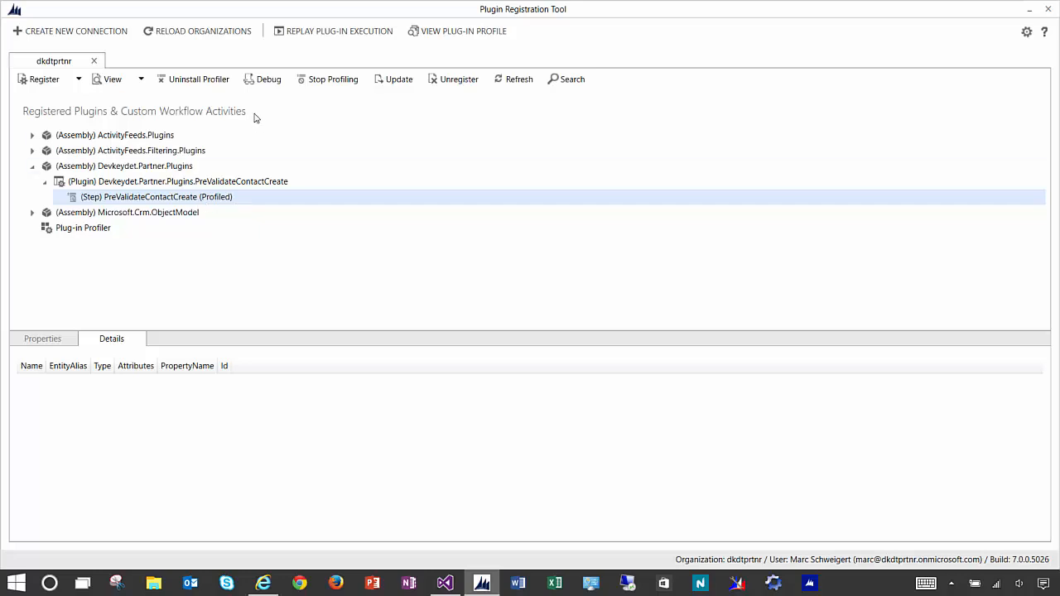
In the replay setup, download profiles from CRM and select the newest contact-create profile
click(268, 80)
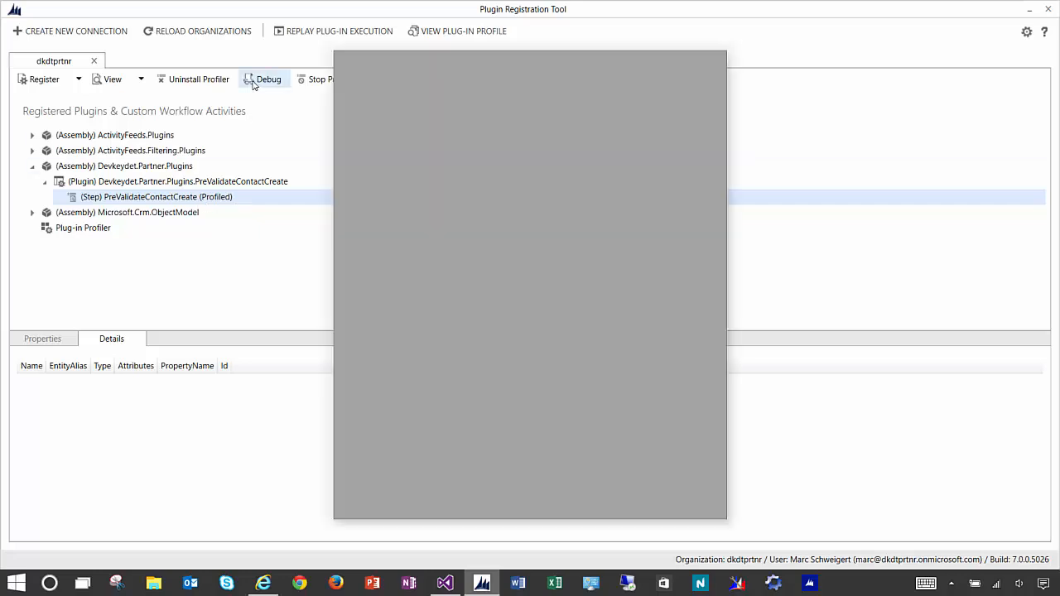
click(338, 30)
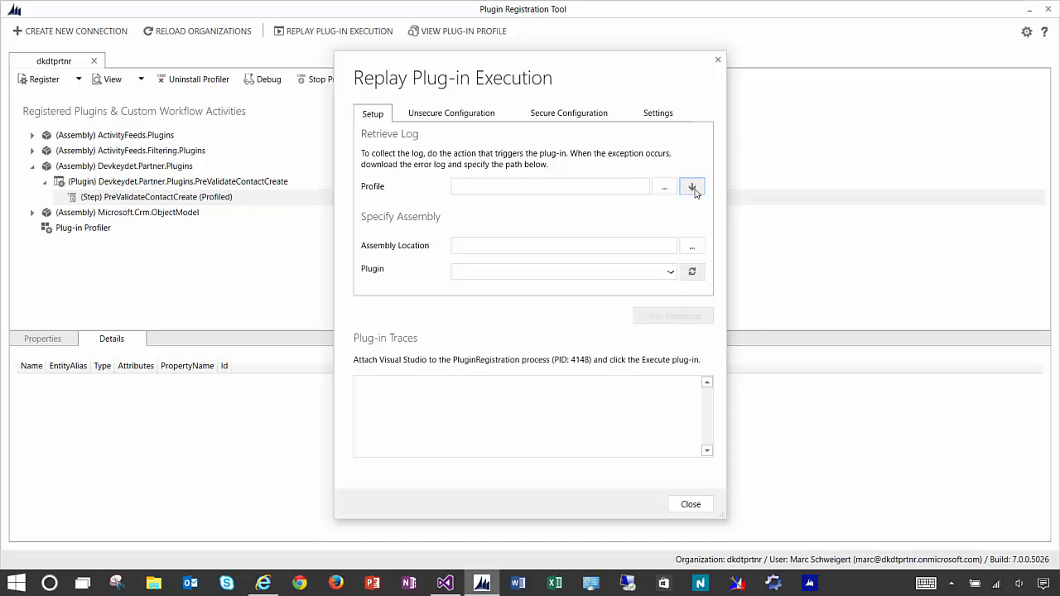
click(693, 186)
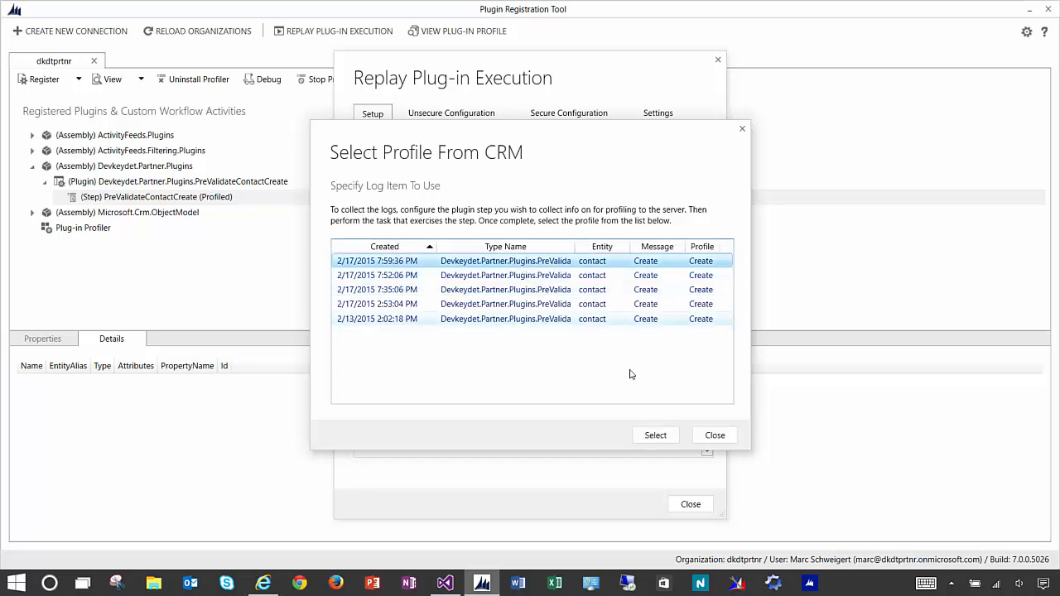
click(656, 434)
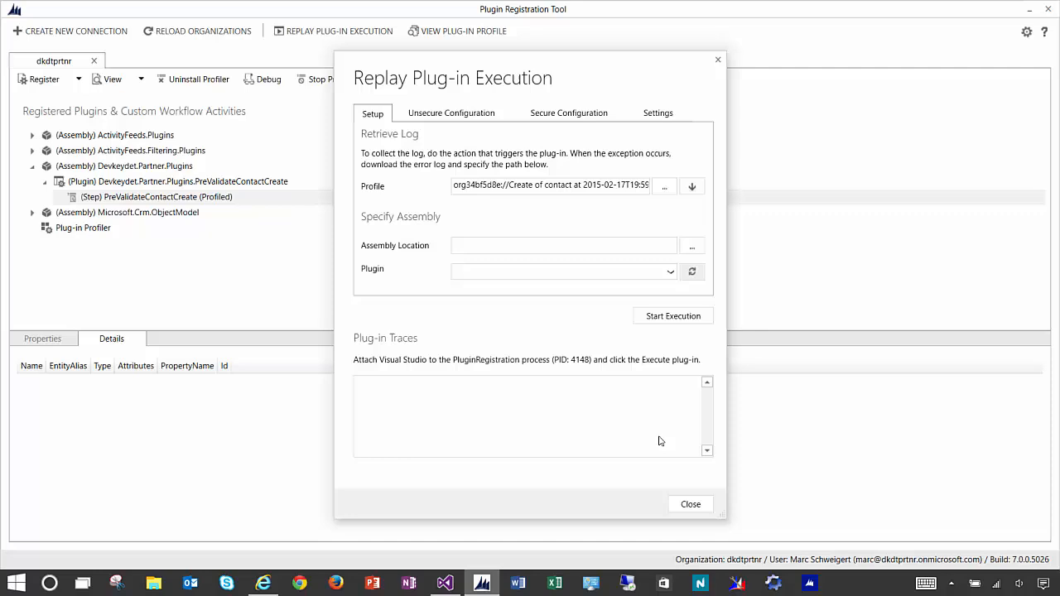
Load Devkeydet.Partner.Plugins.dll as the plugin assembly for the replay
click(692, 245)
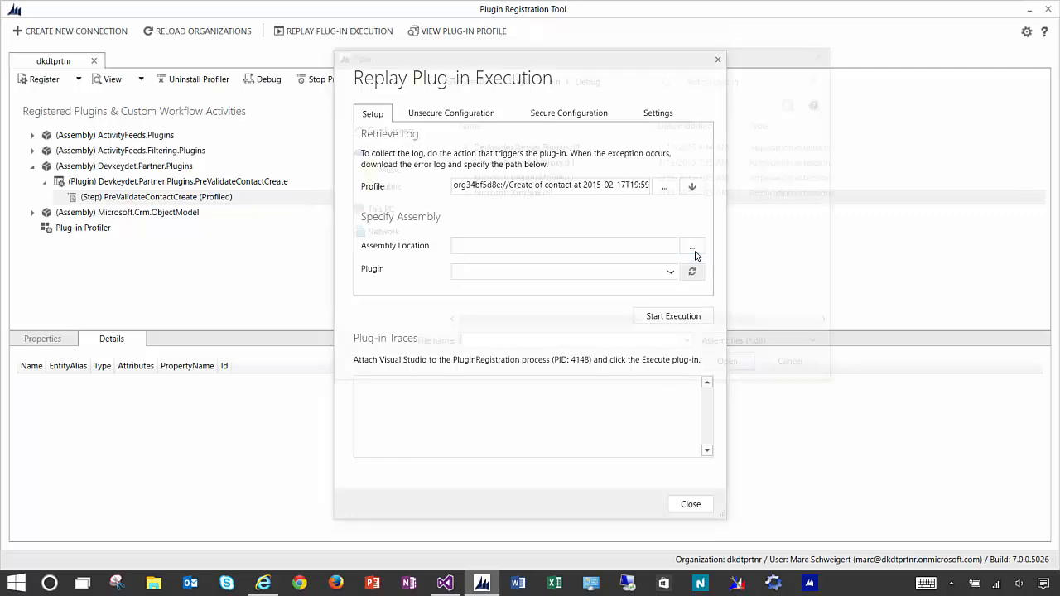
click(692, 245)
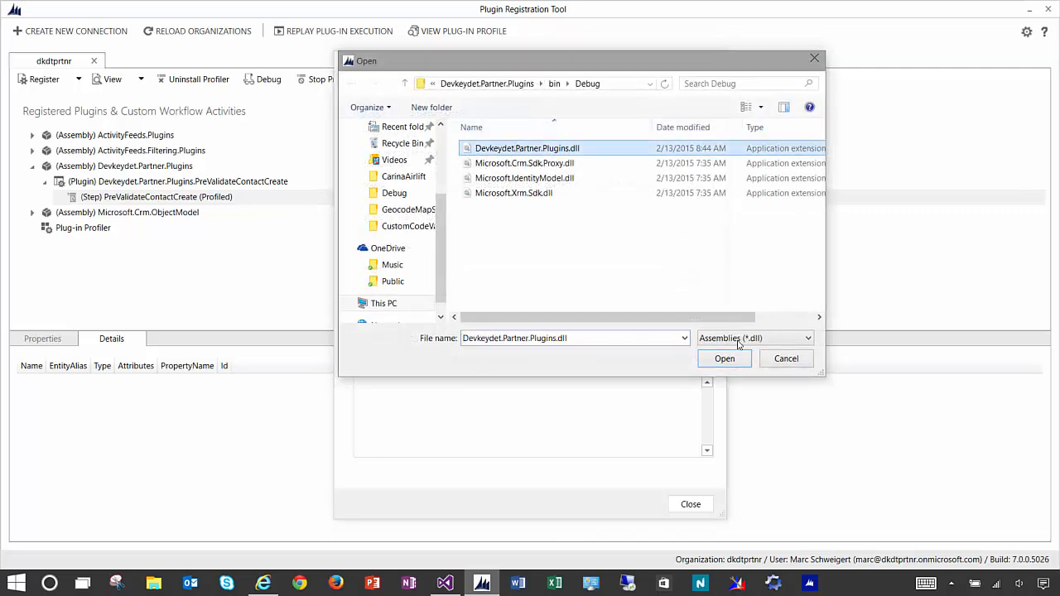
mouse_move(725, 357)
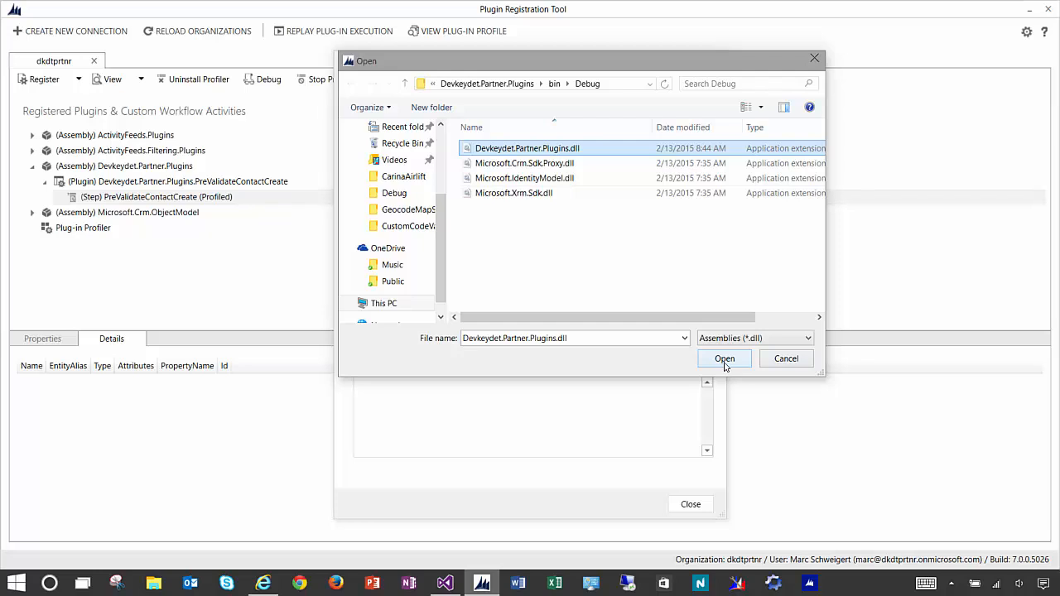
click(724, 357)
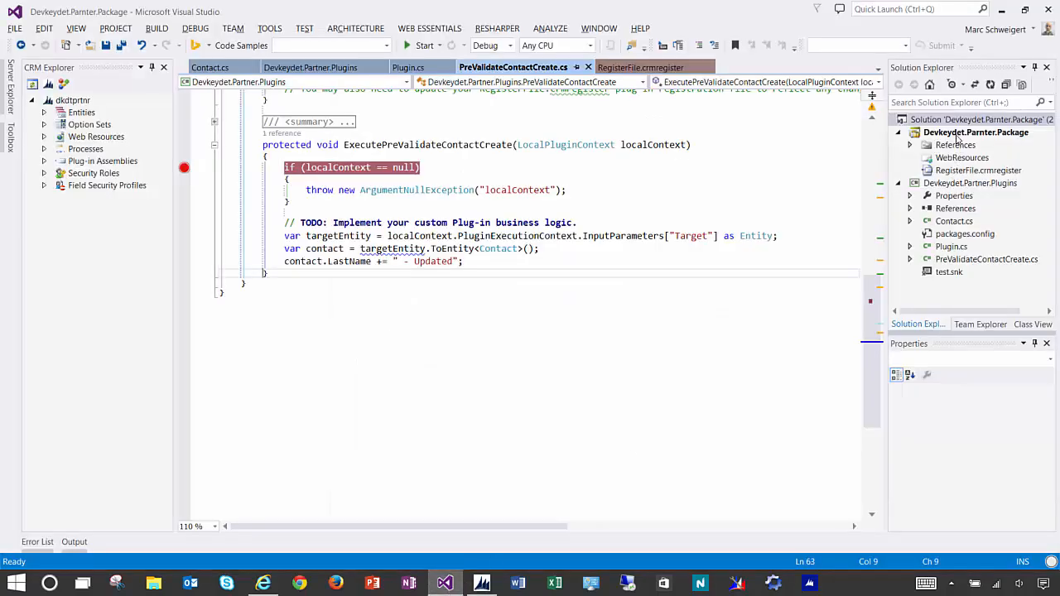
right_click(975, 132)
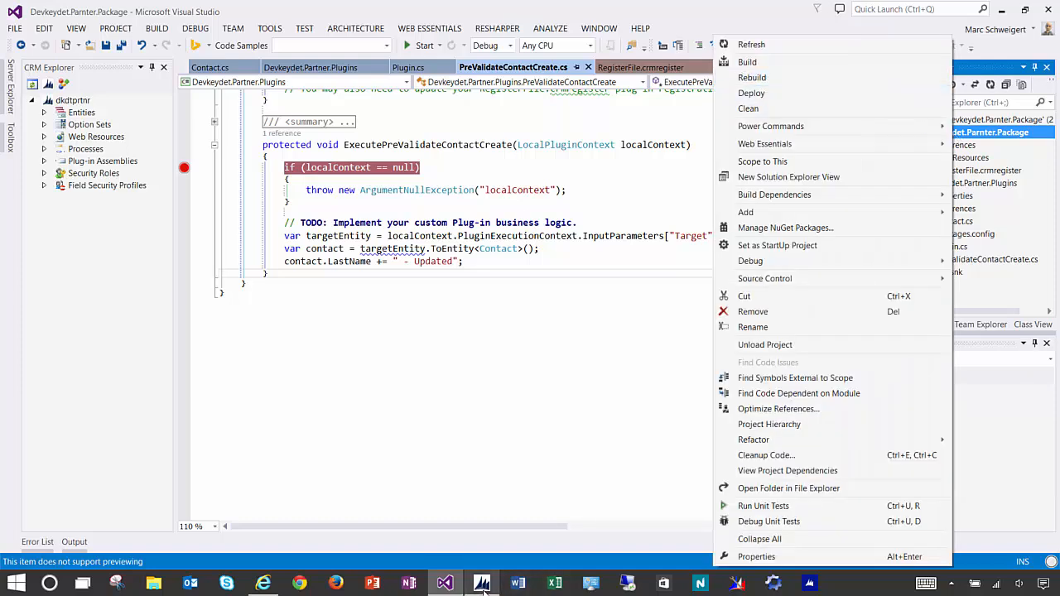
mouse_move(481, 583)
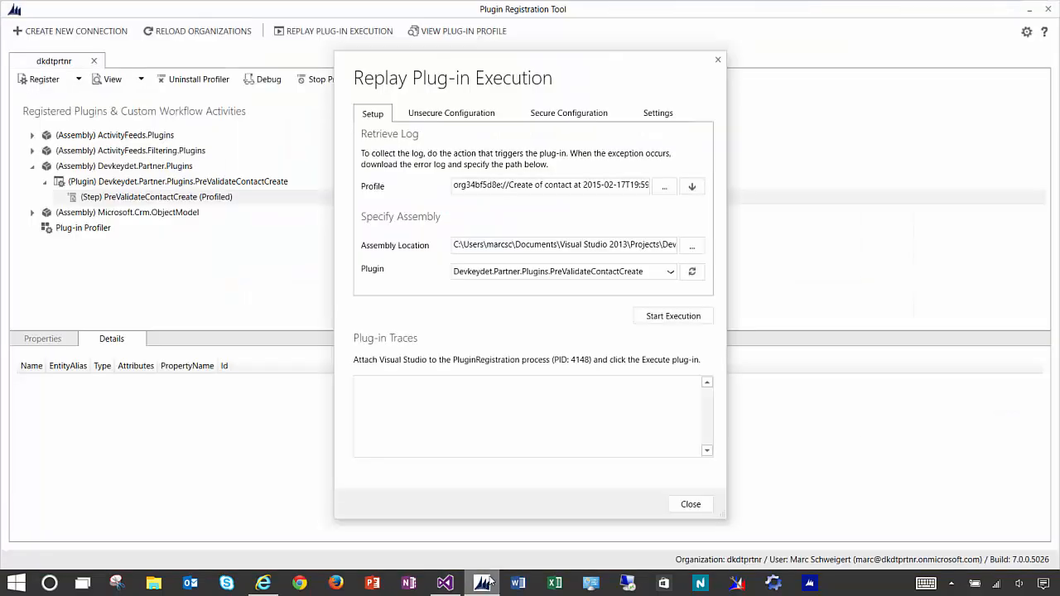
mouse_move(578, 385)
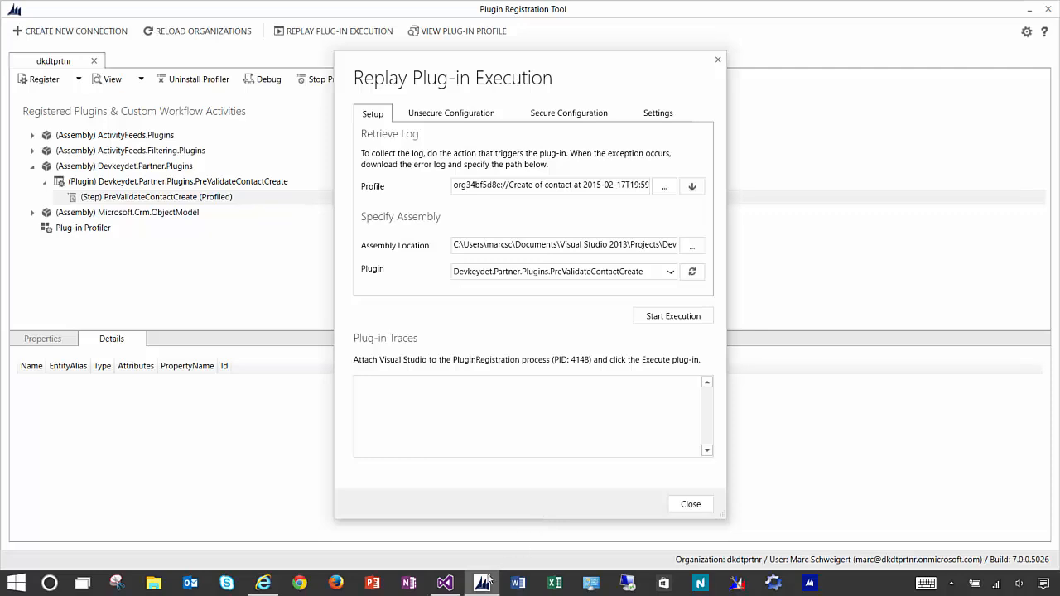
click(269, 27)
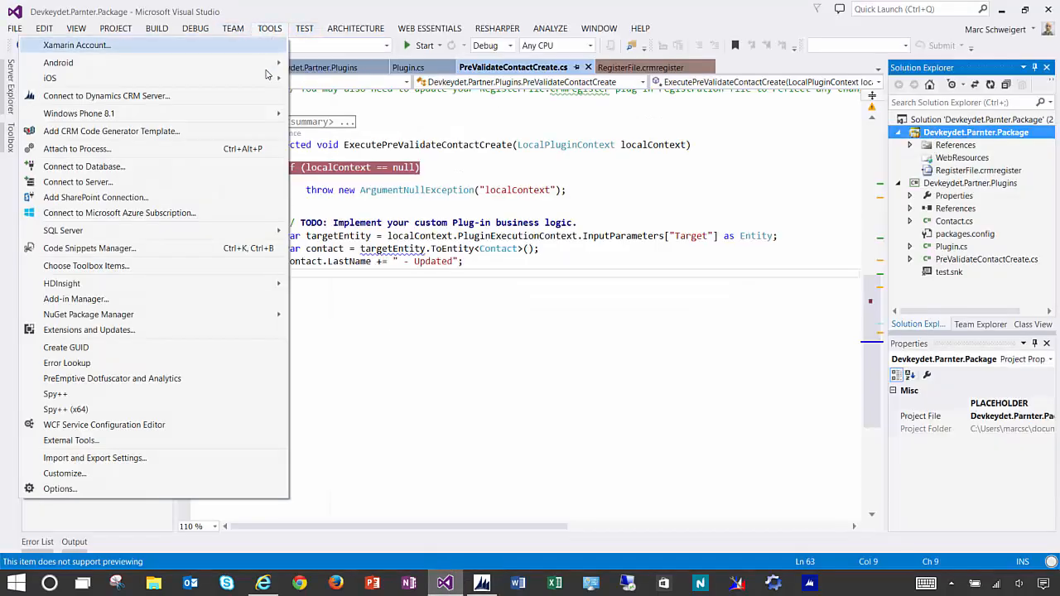
Attach the Visual Studio debugger to the PluginRegistration.exe process
click(195, 28)
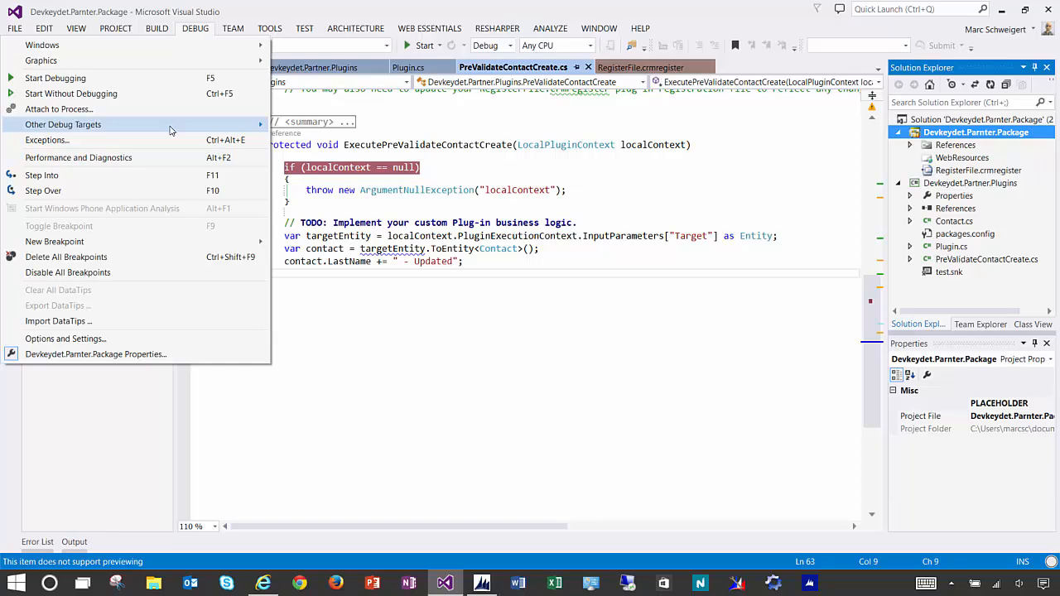
click(58, 109)
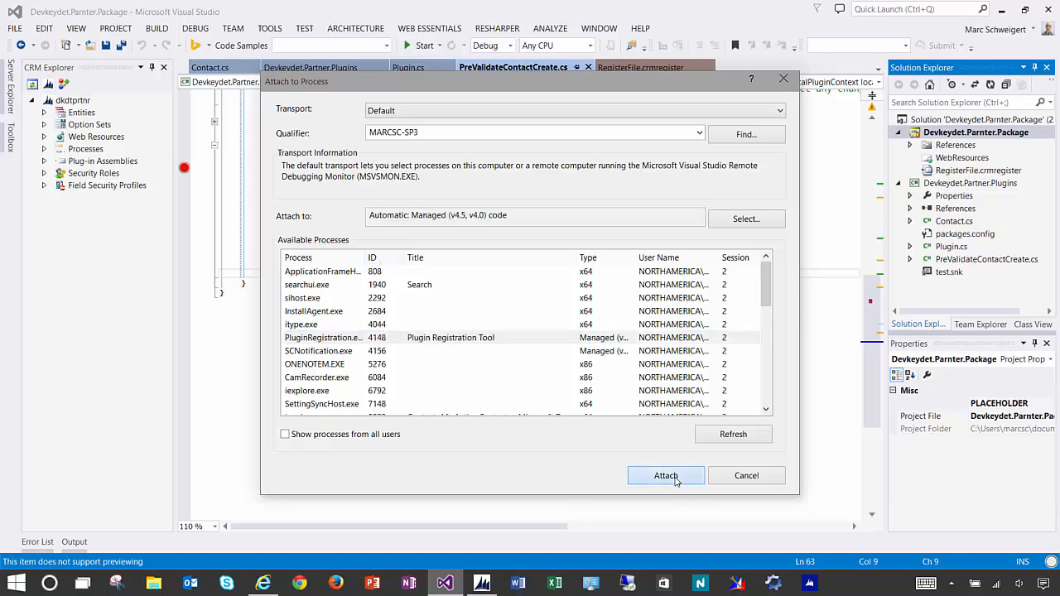
click(666, 475)
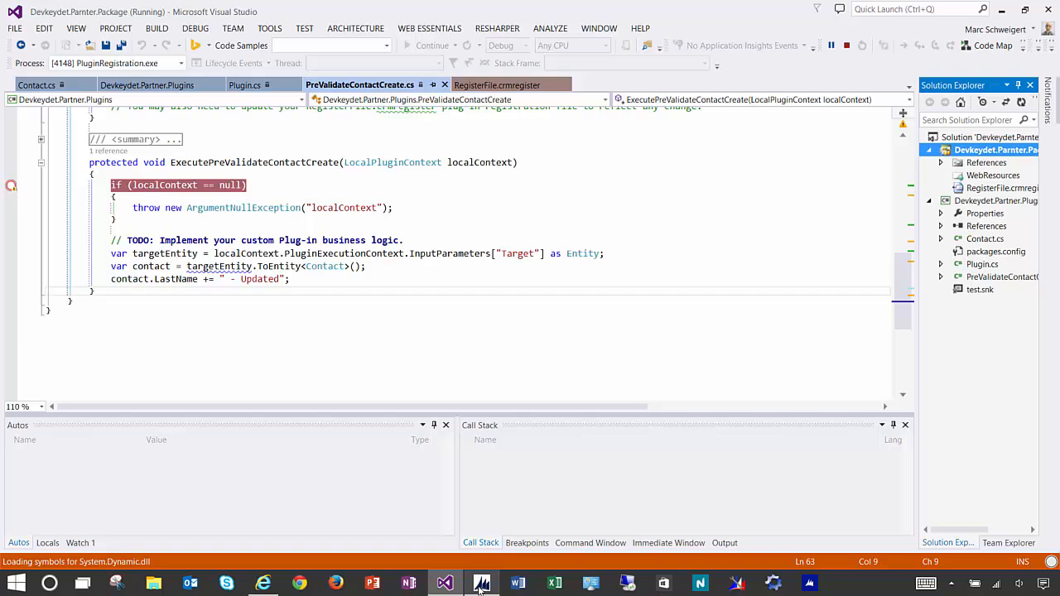
Start the replay execution and switch to Visual Studio, which breaks in PreValidateContactCreate
click(480, 583)
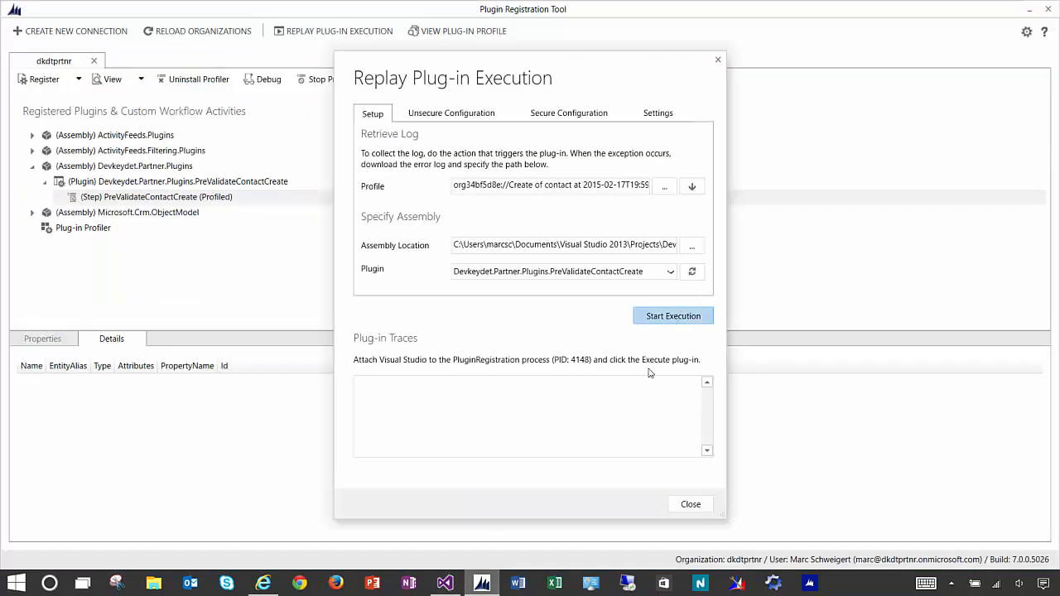
mouse_move(446, 583)
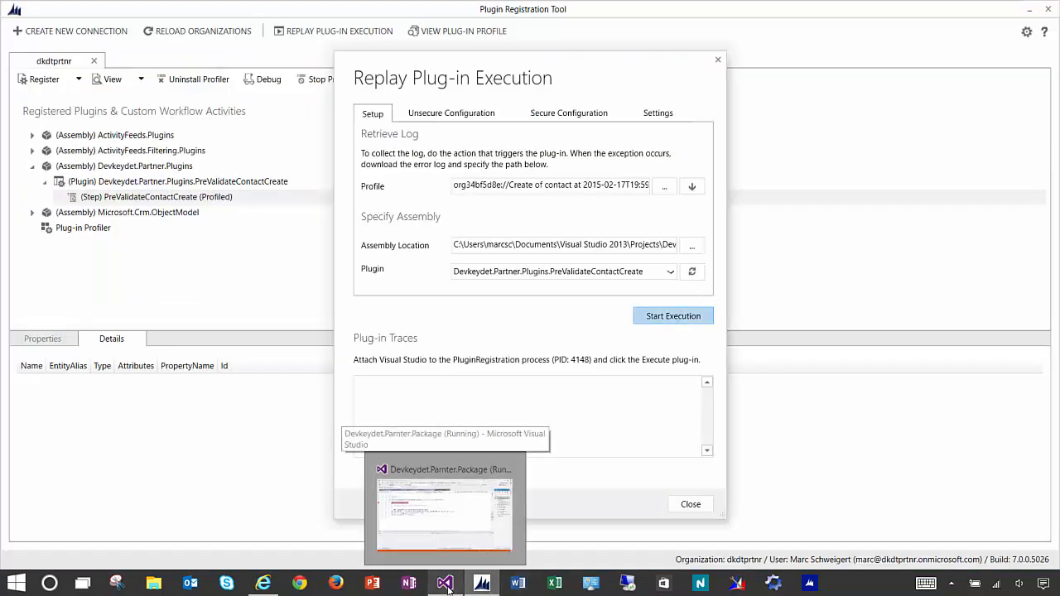
click(443, 510)
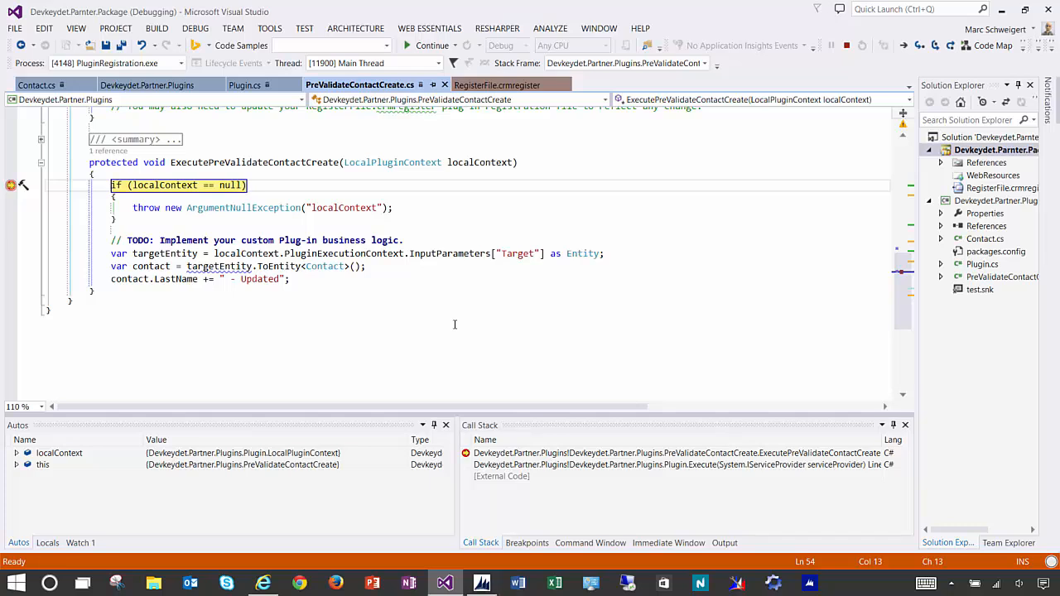
Step over lines with F10 until LastName shows 'Test - Updated'
key(F10)
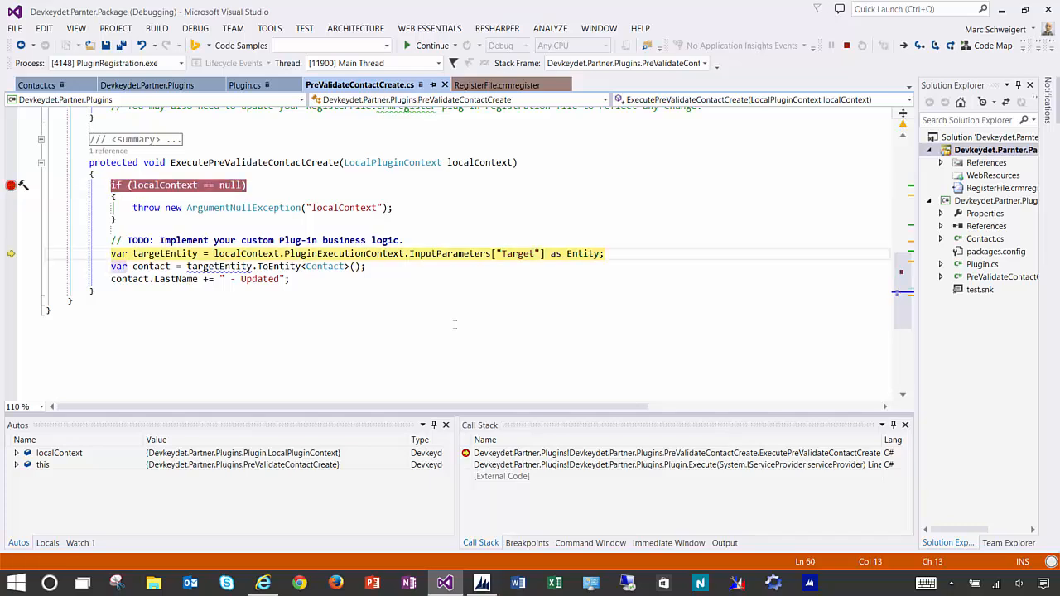
key(F10)
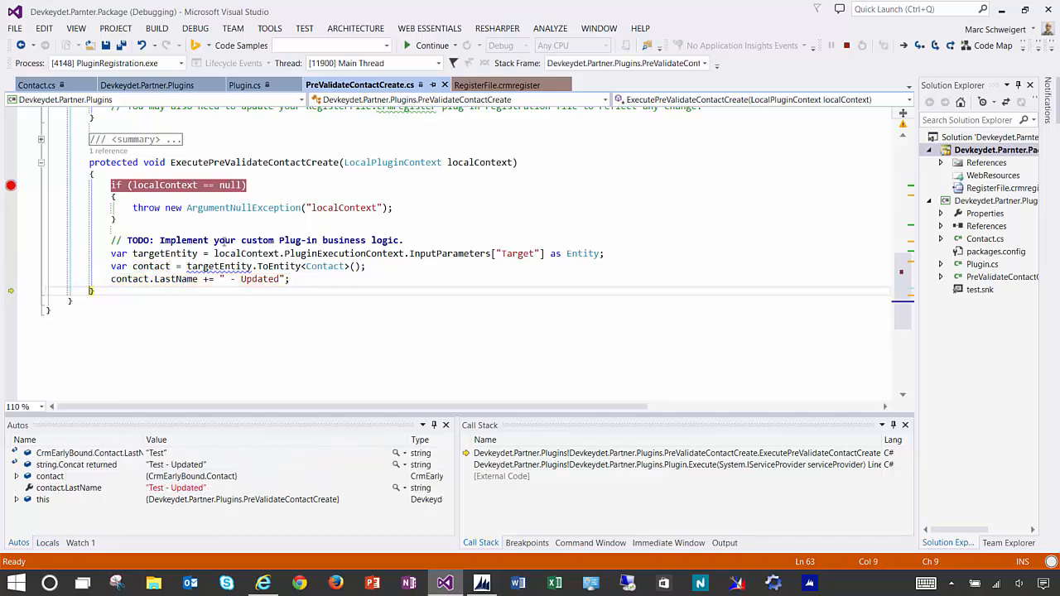
mouse_move(175, 278)
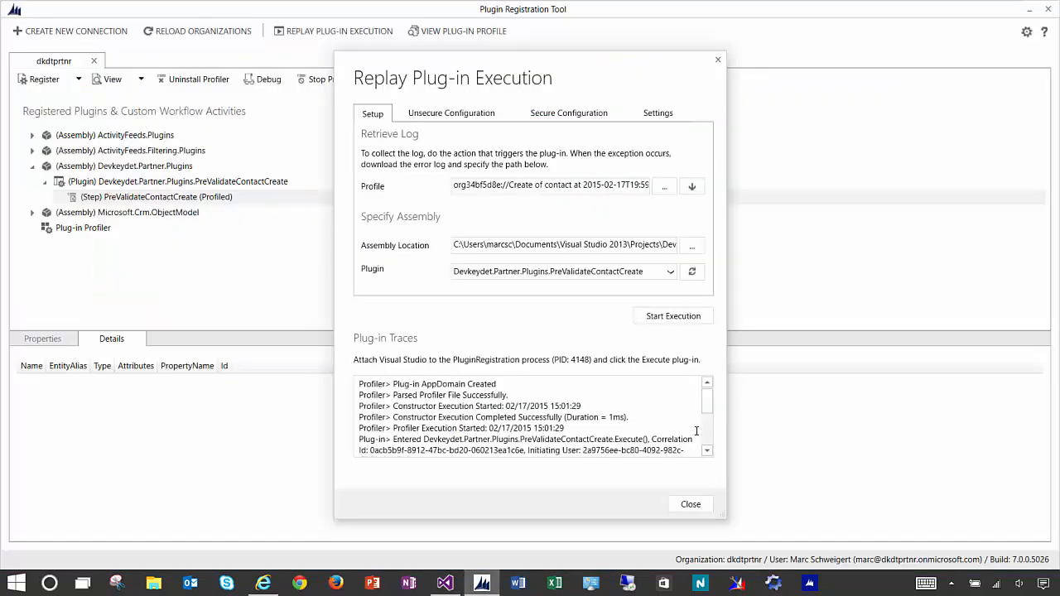
Dismiss the Replay Plug-in Execution dialog and stop profiling the contact-create step
click(691, 504)
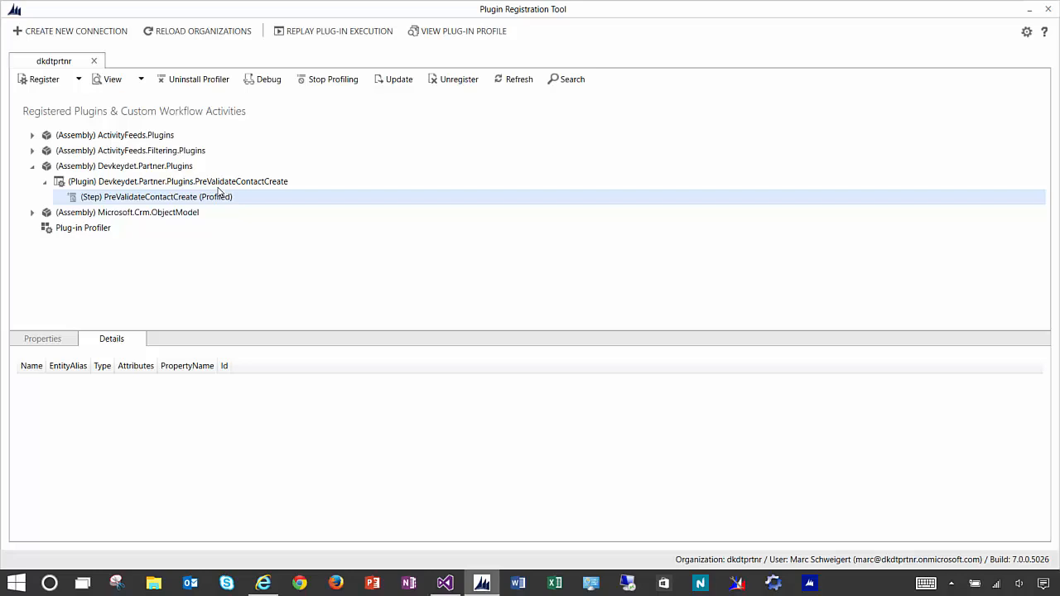
mouse_move(333, 80)
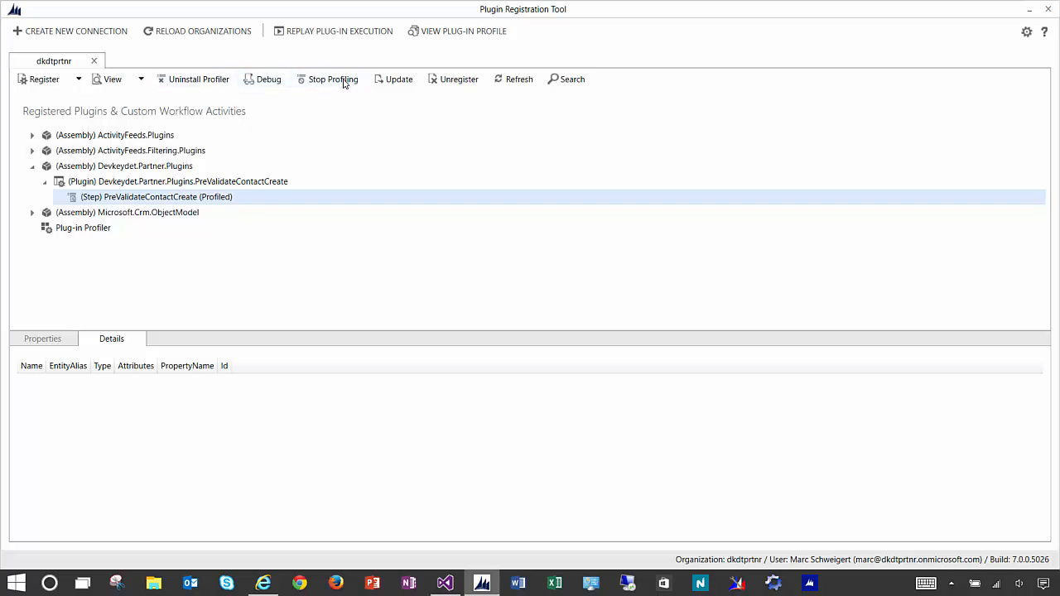
click(331, 80)
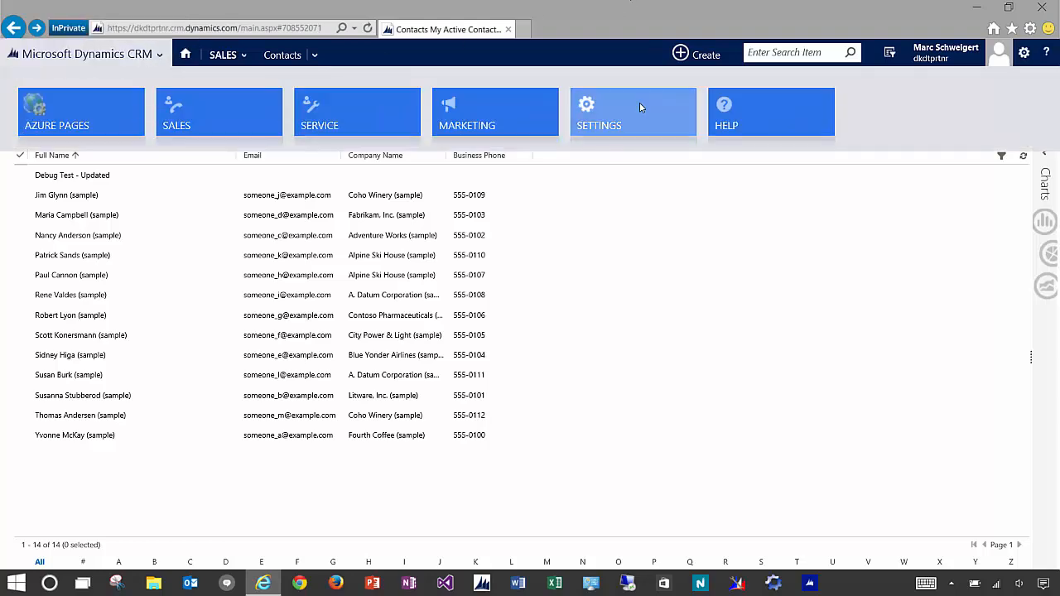
Navigate via Settings to Active Plug-in Profiles and select the newest contact-create profile
click(632, 112)
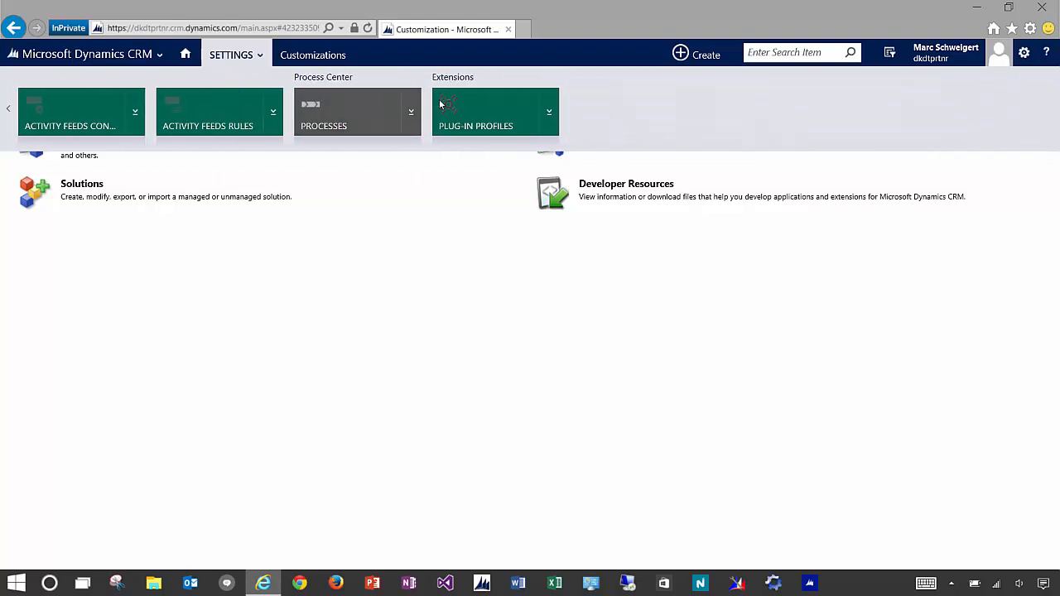
click(475, 112)
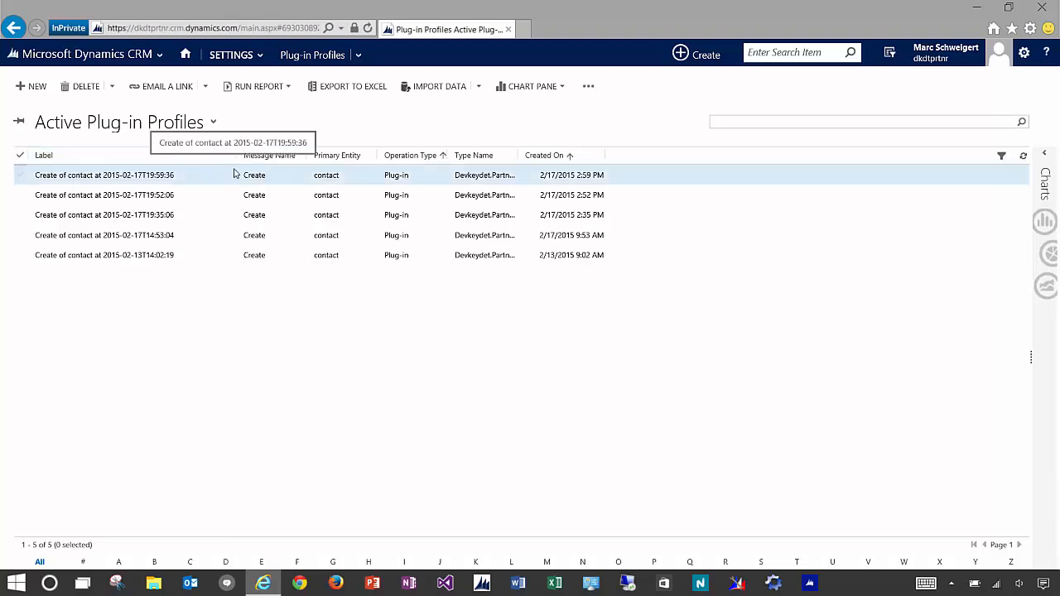
click(864, 121)
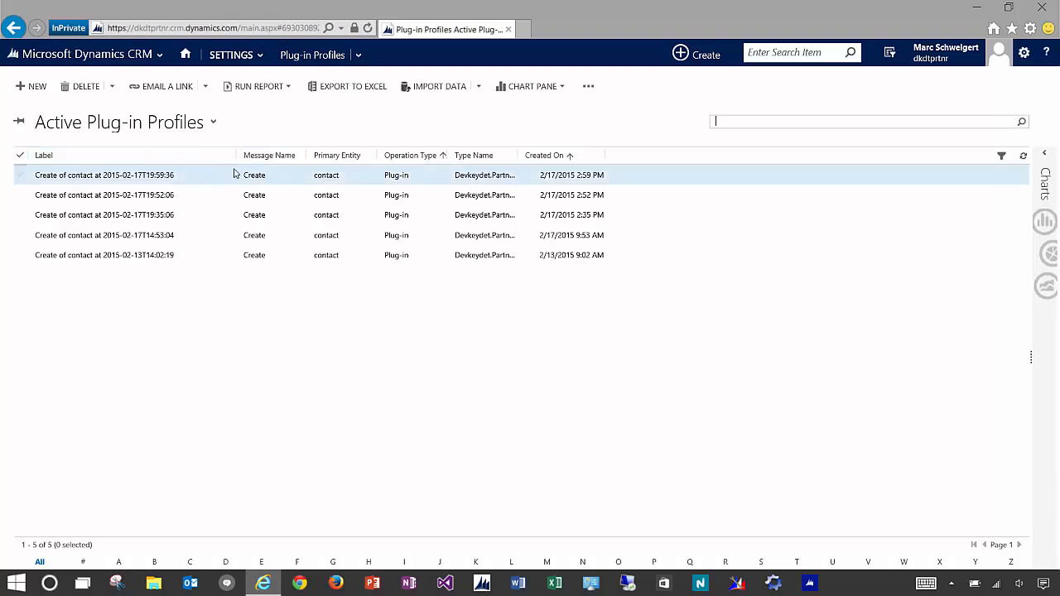